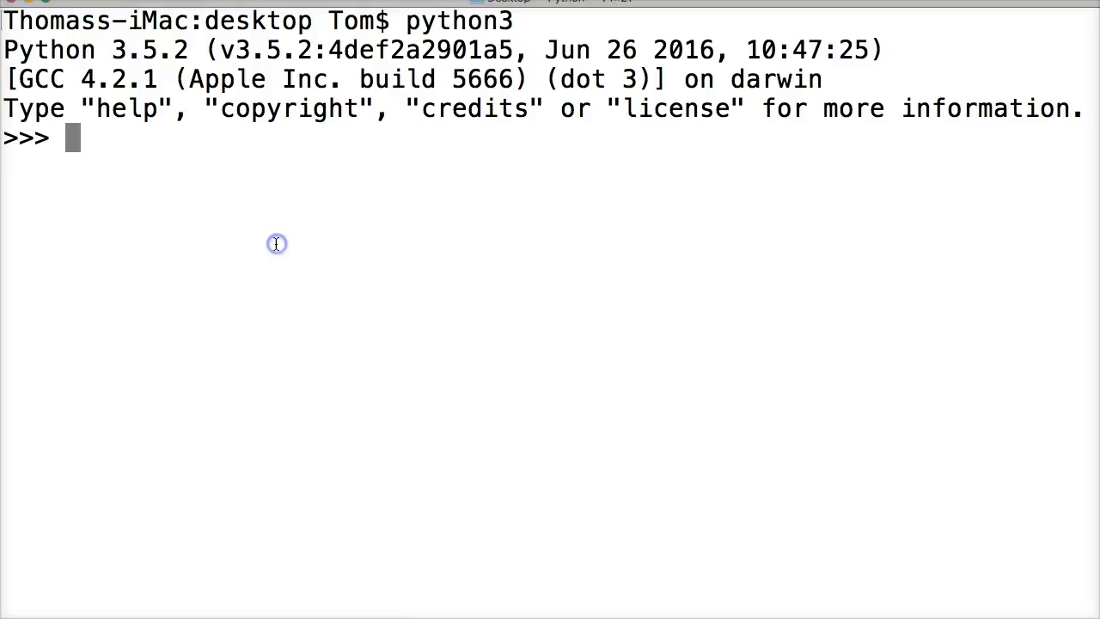
Concatenate 'This is the first string' + ' This is the second string' at the Python prompt
text(')
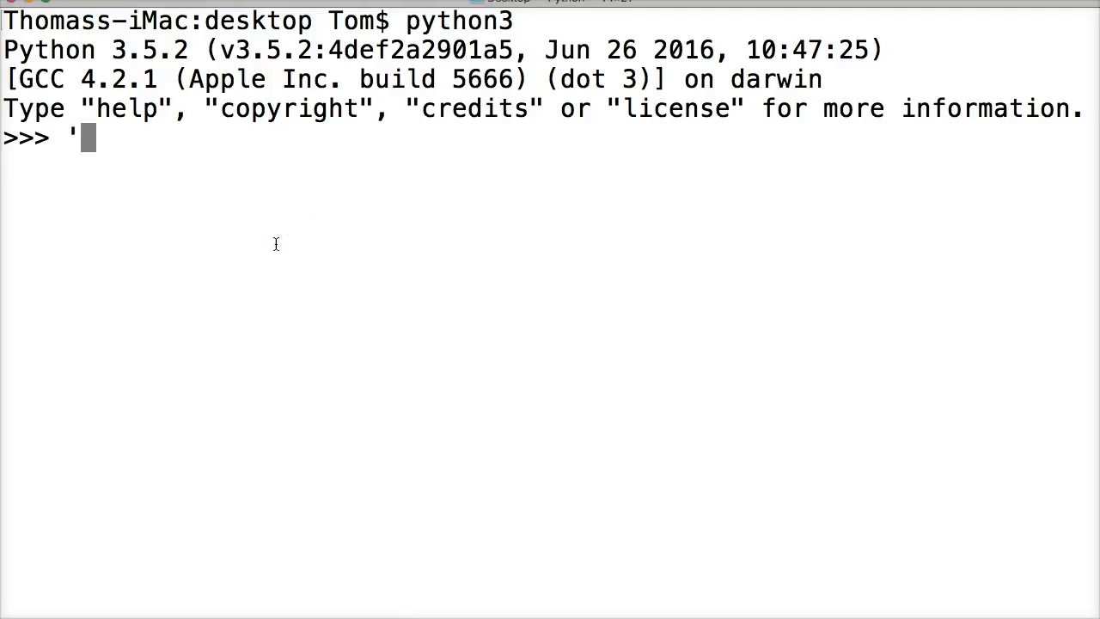
text(This is)
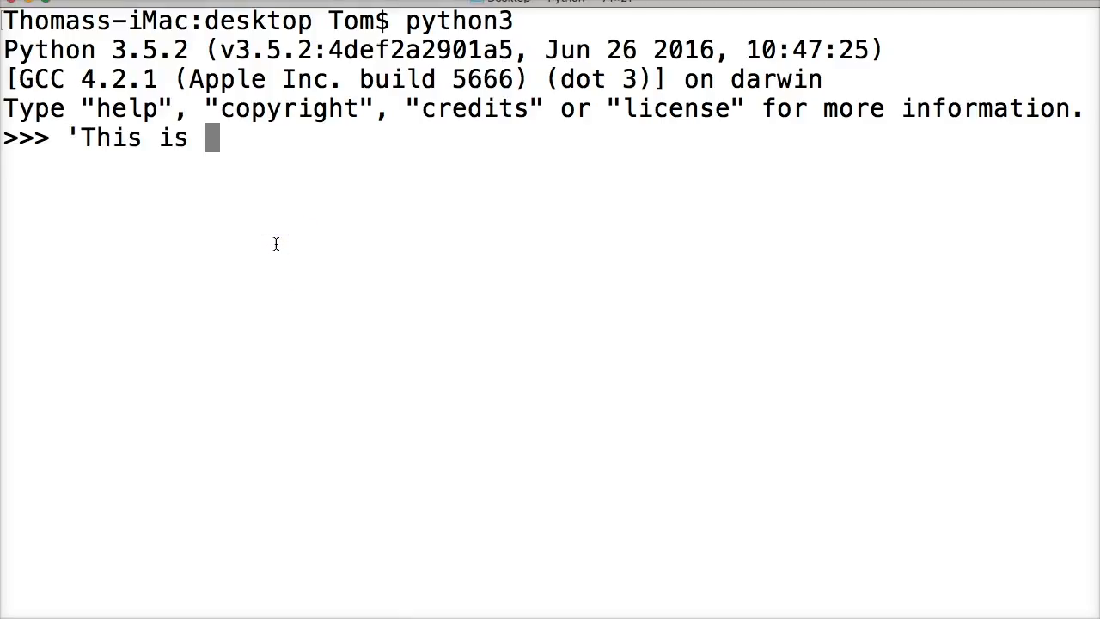
text(the first)
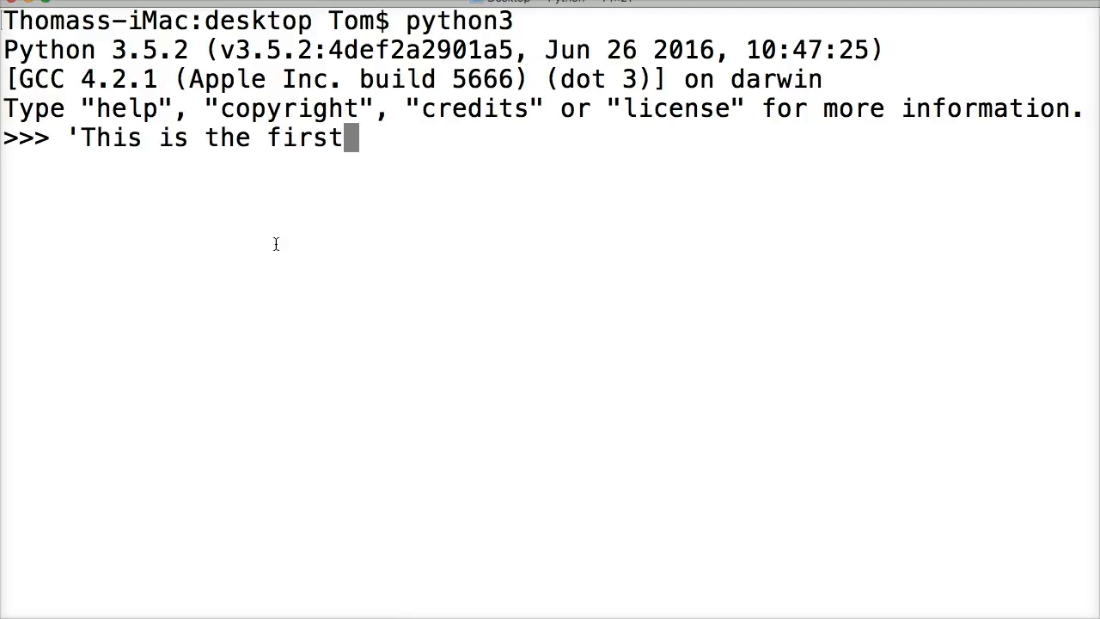
text(string)
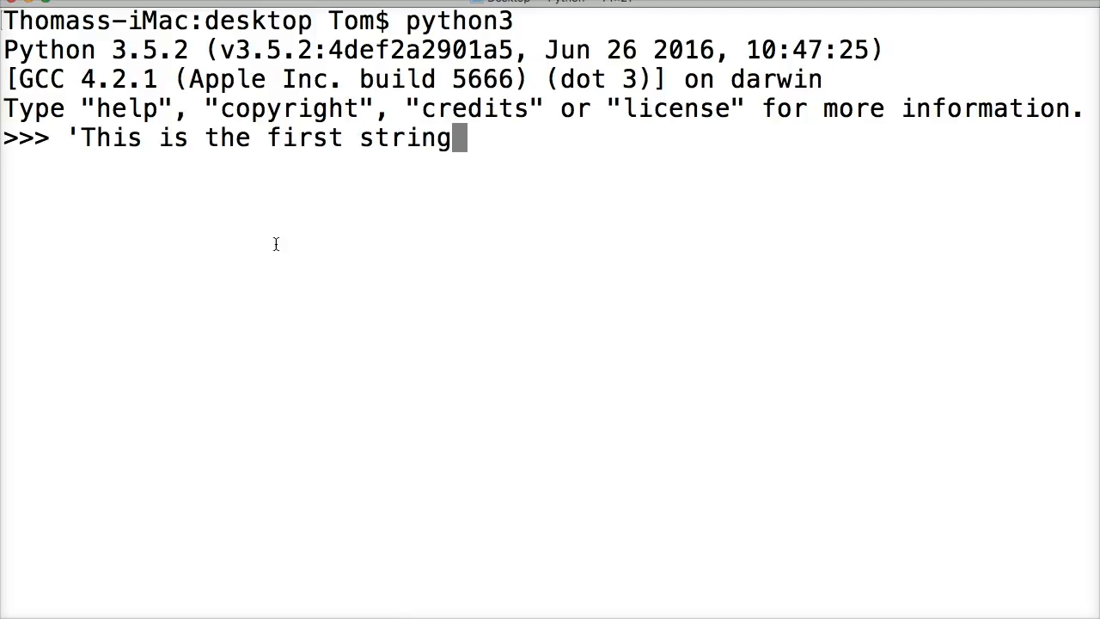
text(')
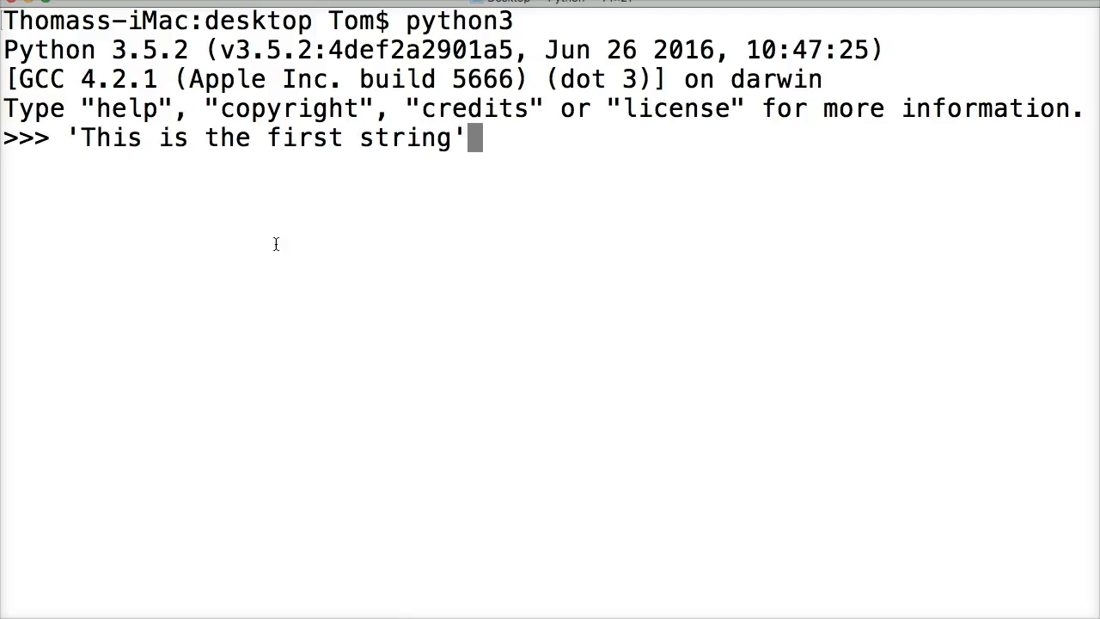
text(+)
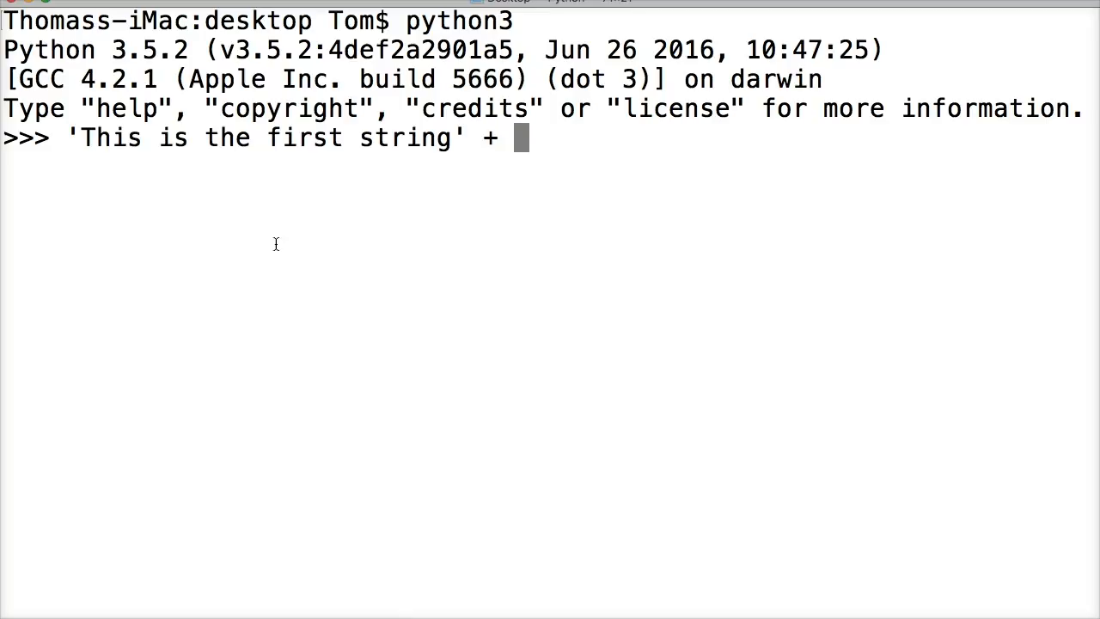
text(')
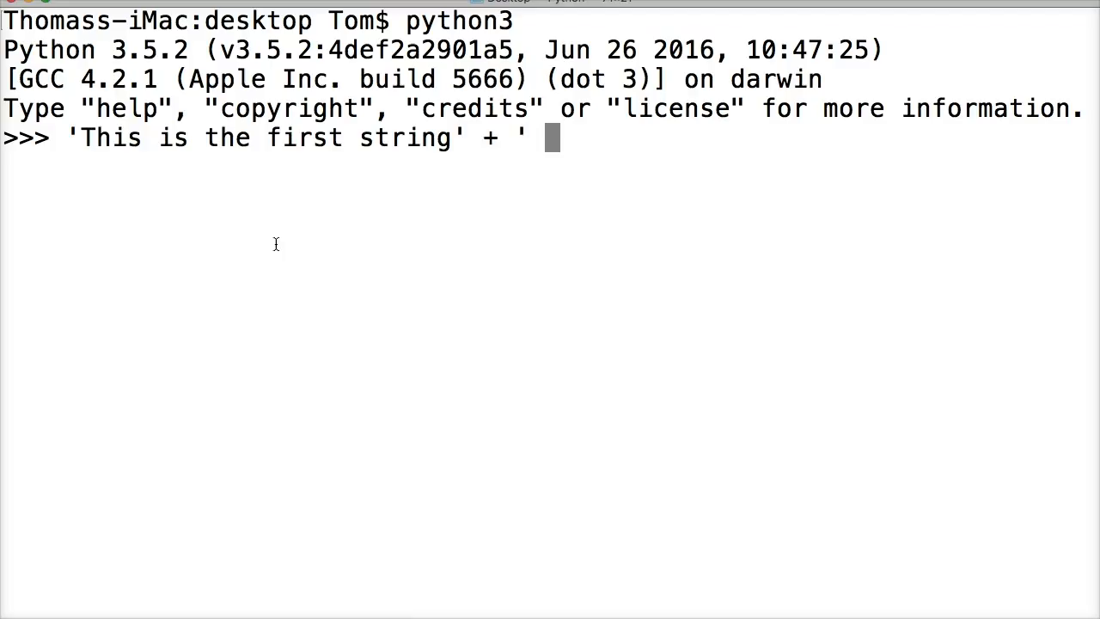
text(This is the se)
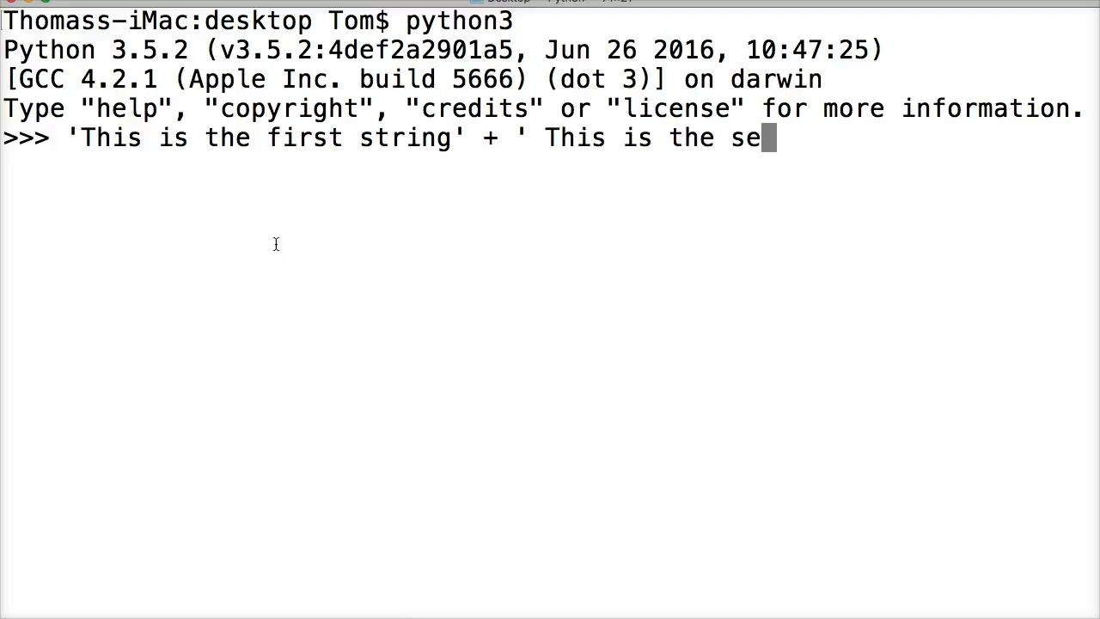
text(cond string)
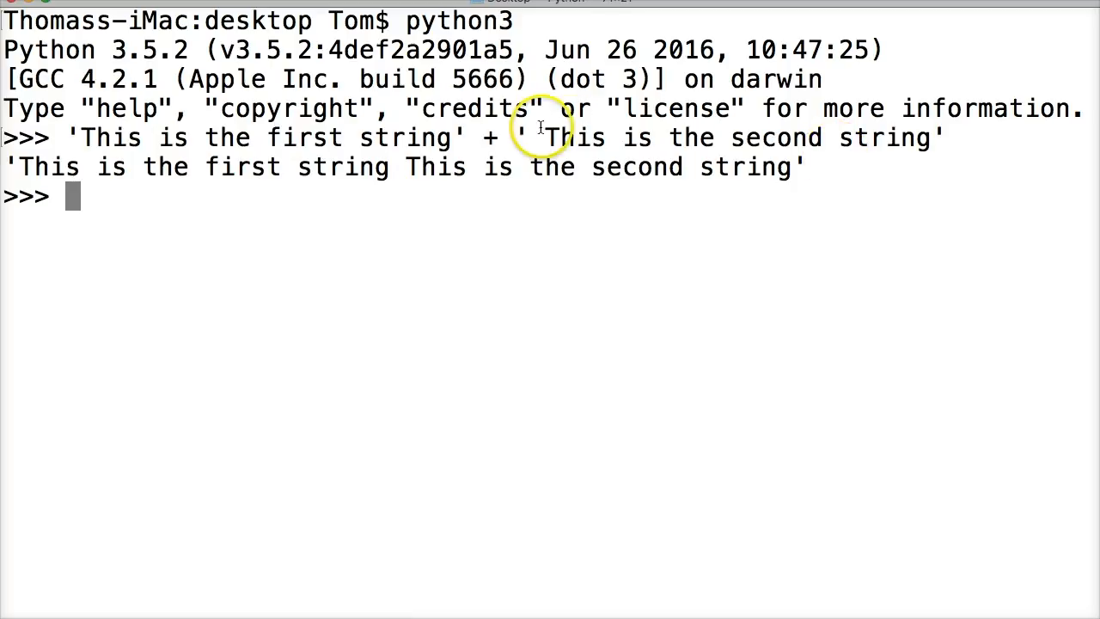
mouse_move(392, 163)
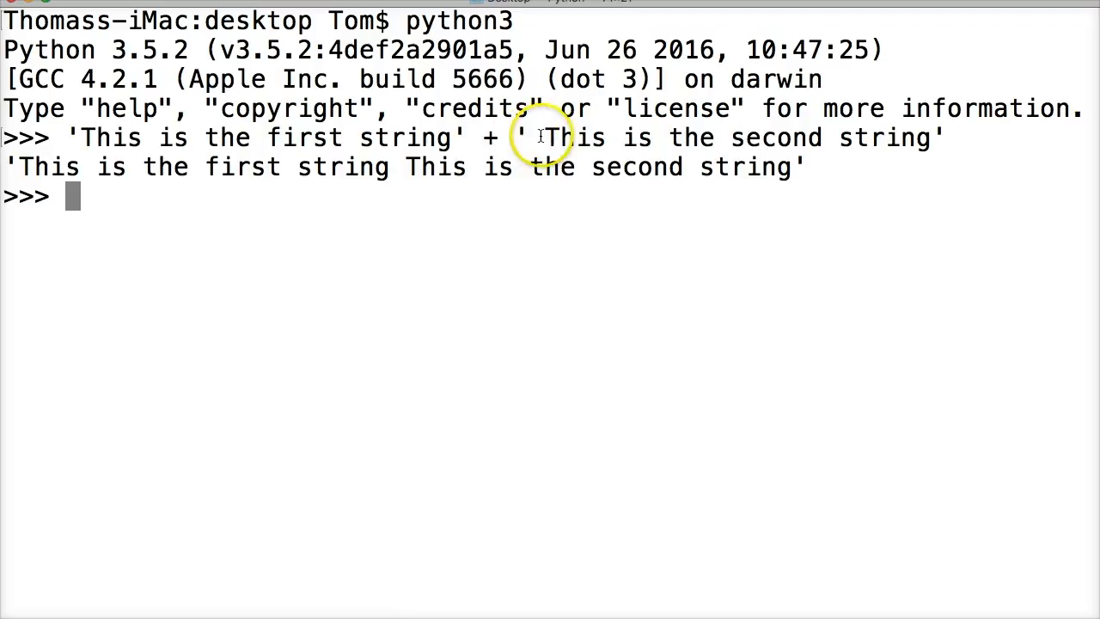
mouse_move(176, 187)
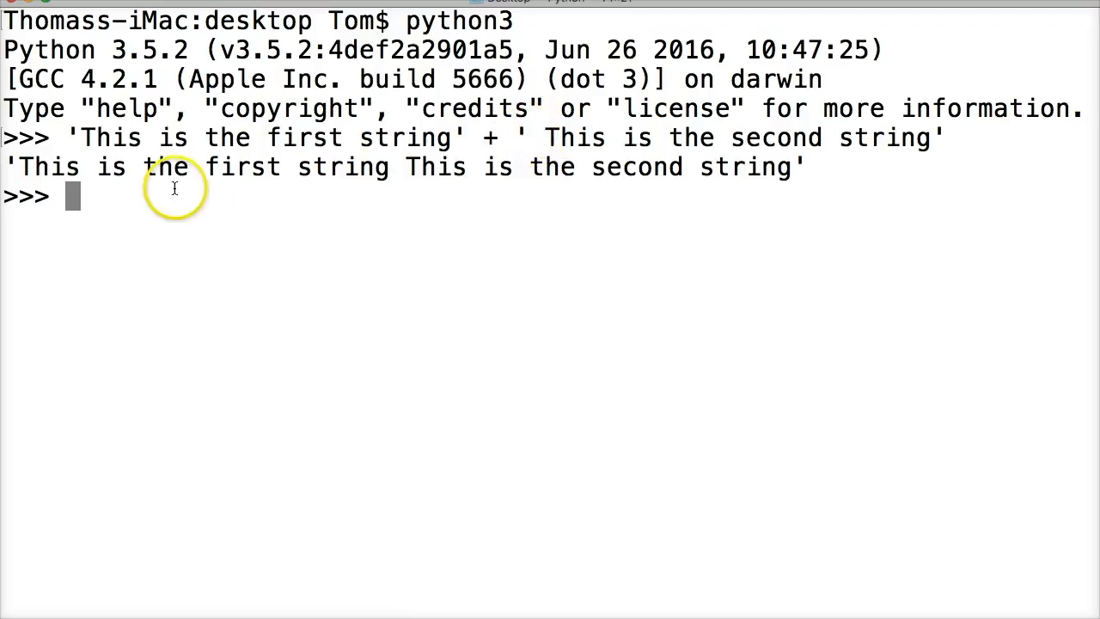
Concatenate 'We can also add a space to a string like this' + ' ' + 'Now we have a space'
text(')
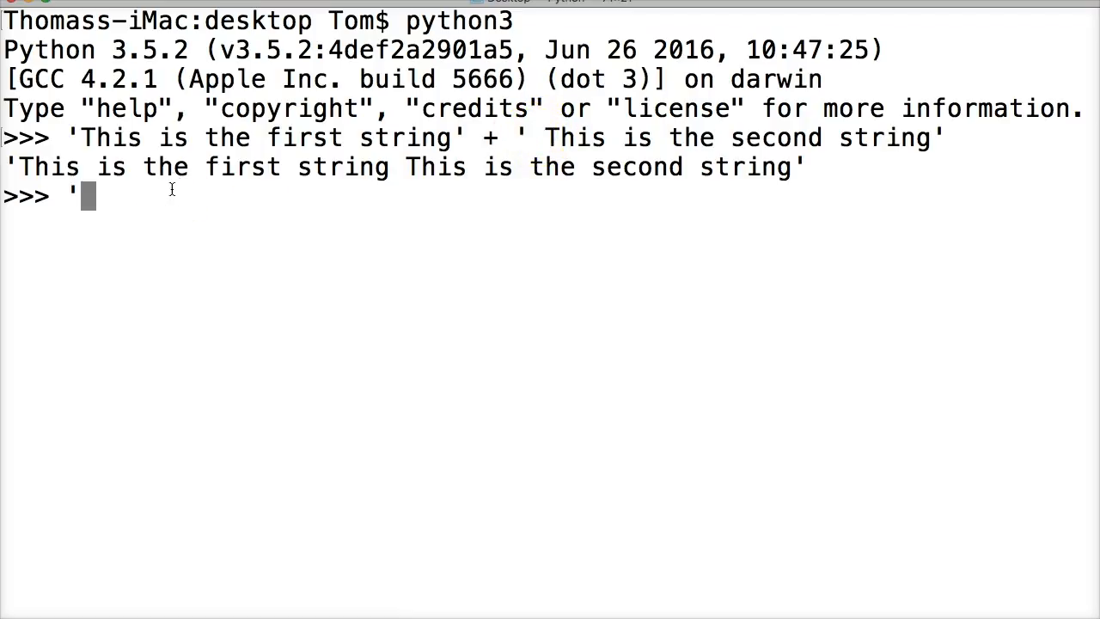
text(We)
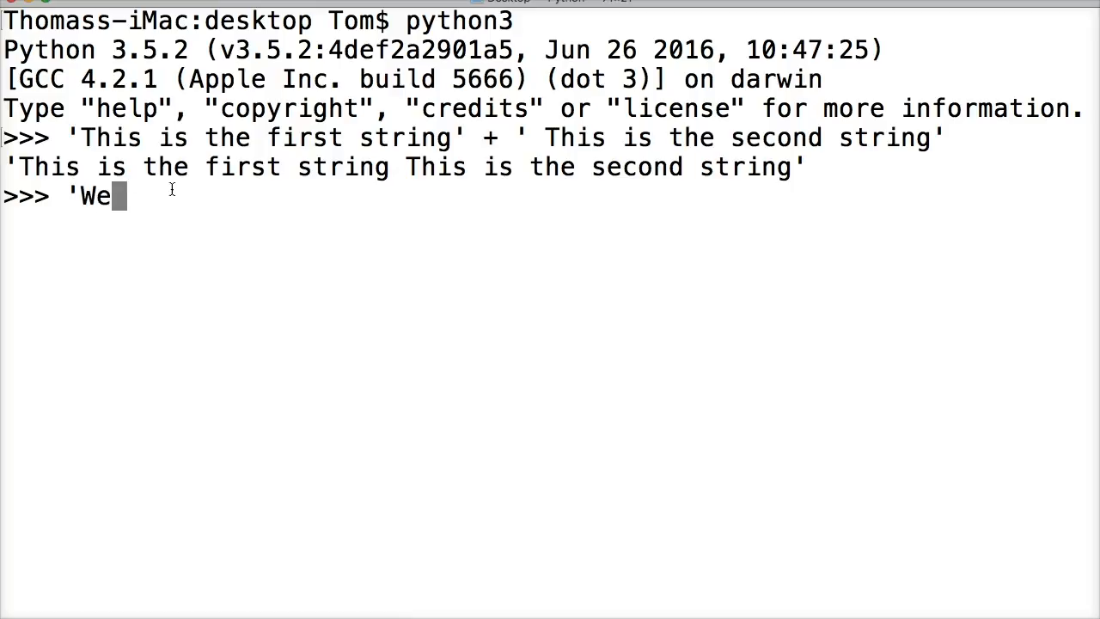
text(can also)
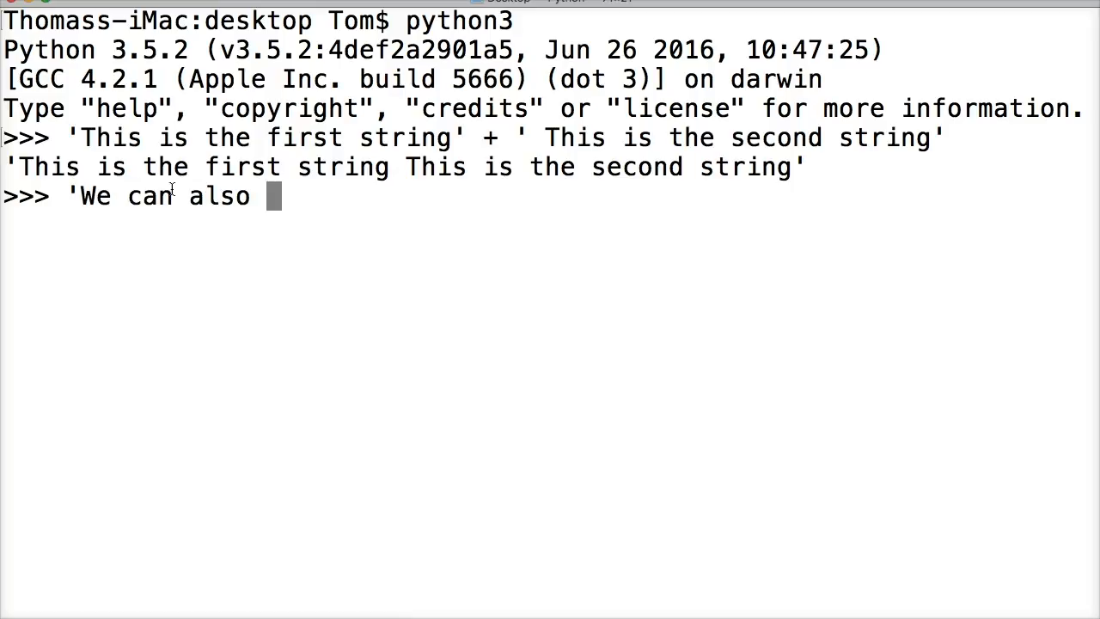
text(add a s)
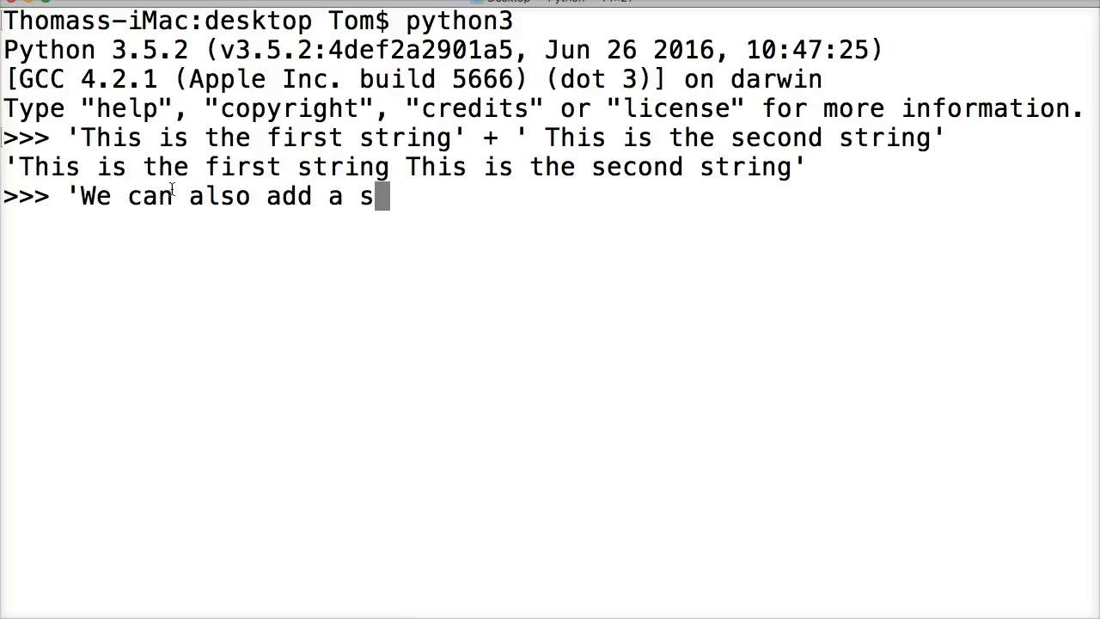
text(pace to)
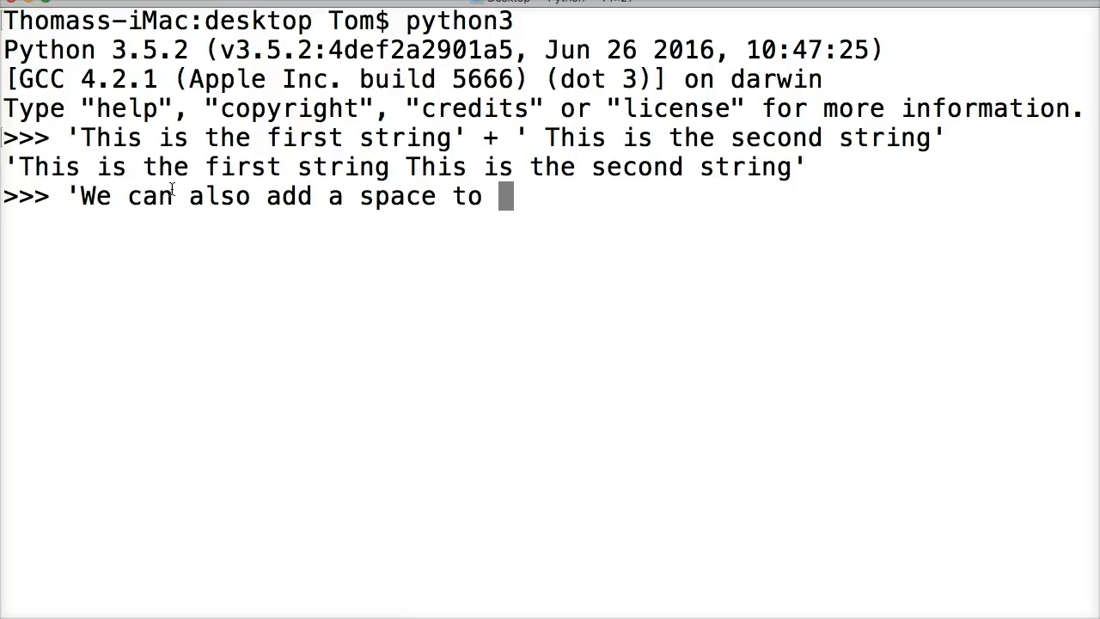
text(a string l)
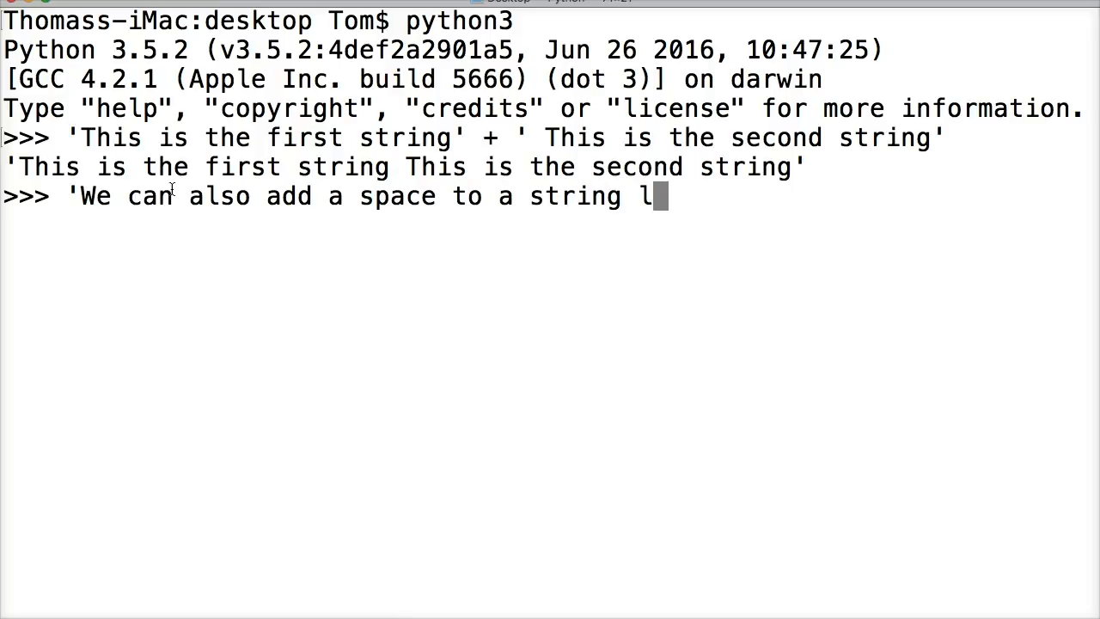
text(ike this)
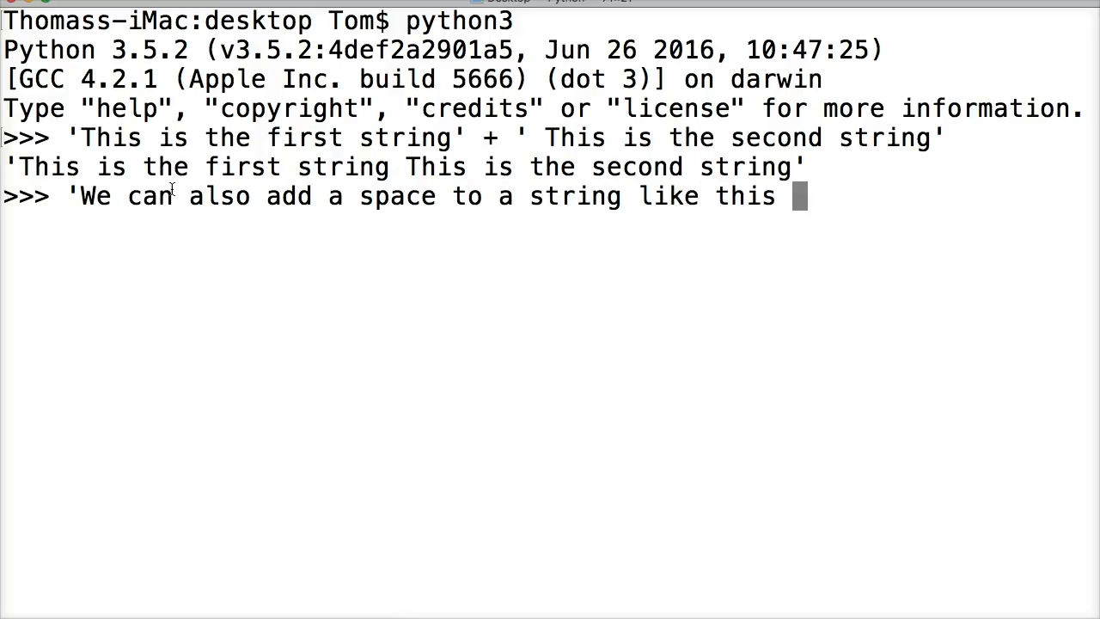
text(' +)
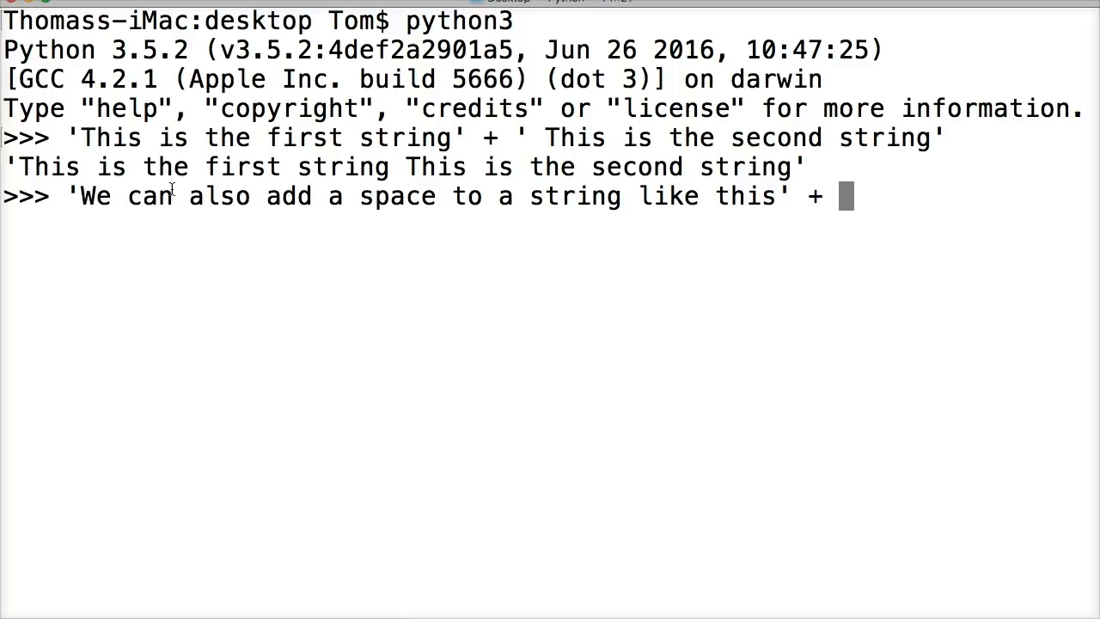
text(')
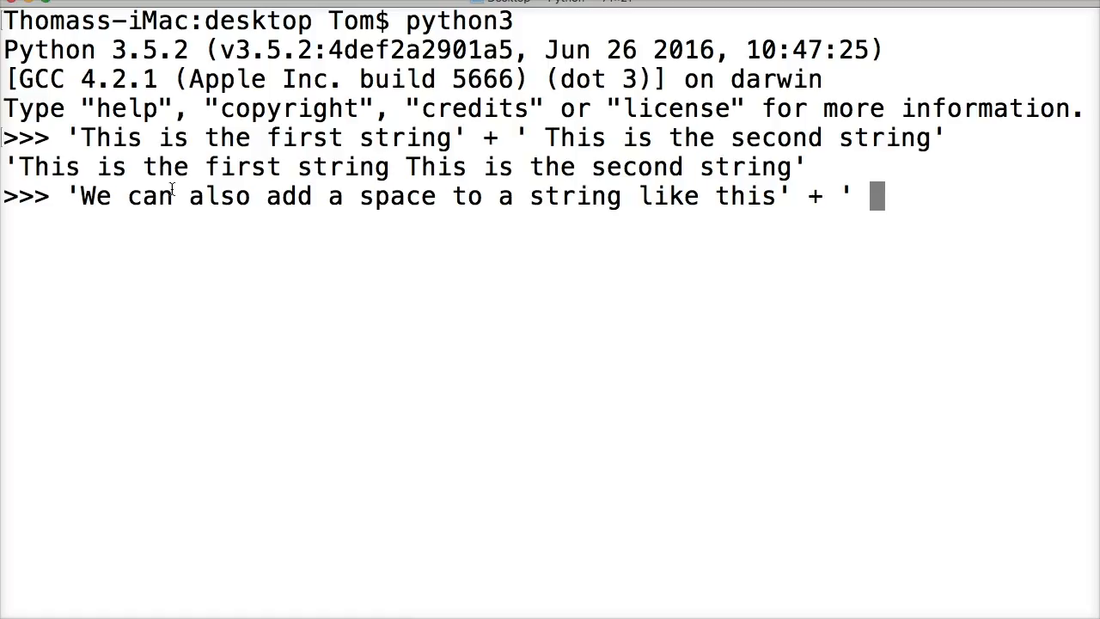
text(' +)
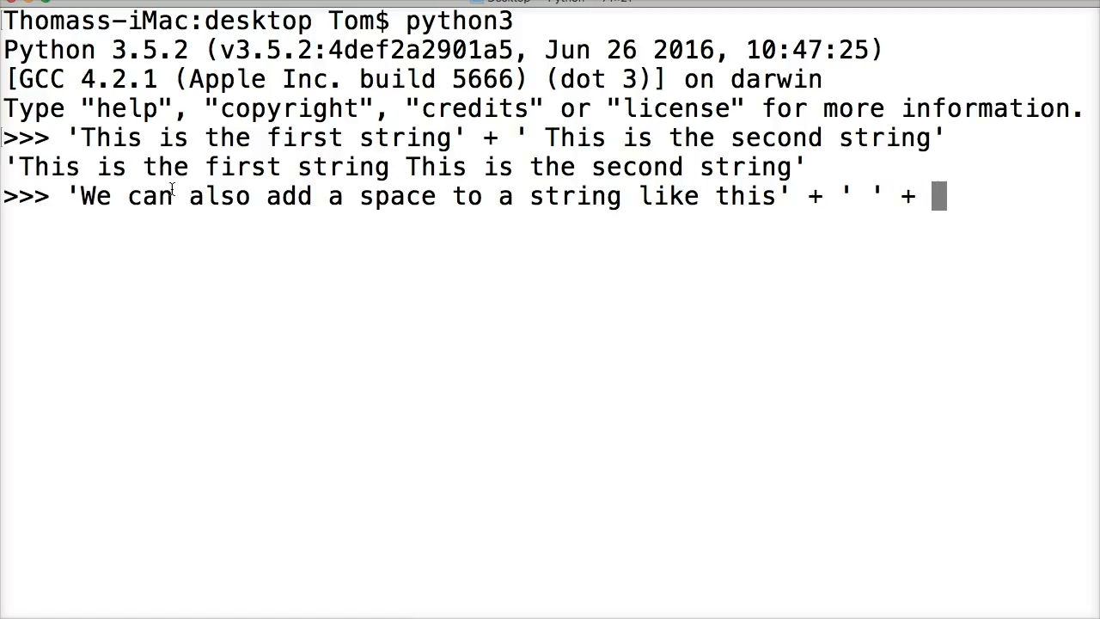
text('Now we have a space)
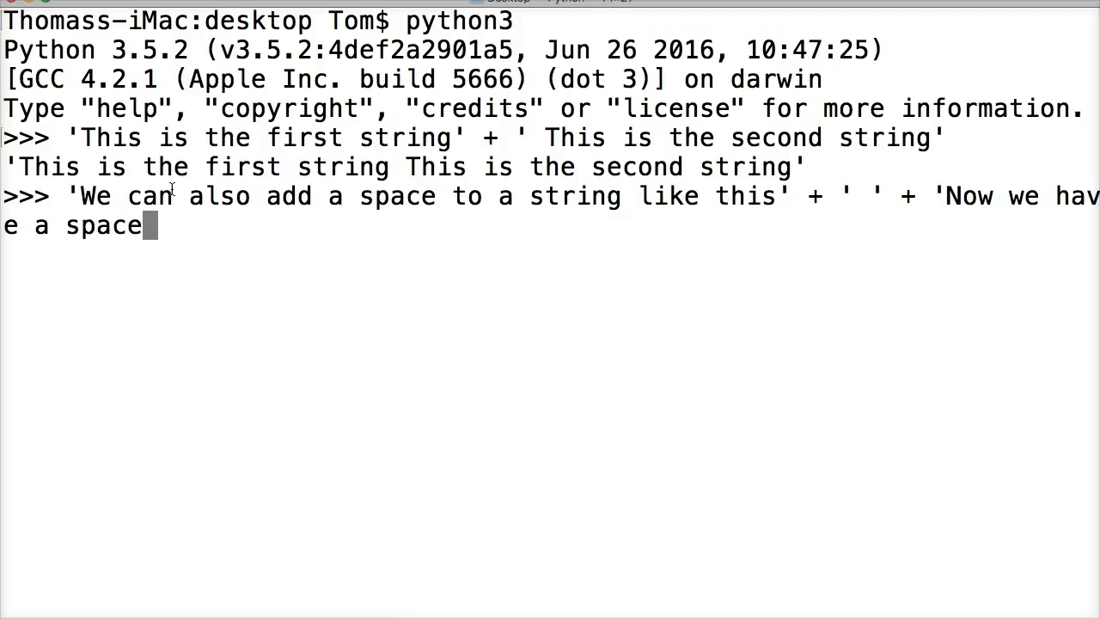
text(')
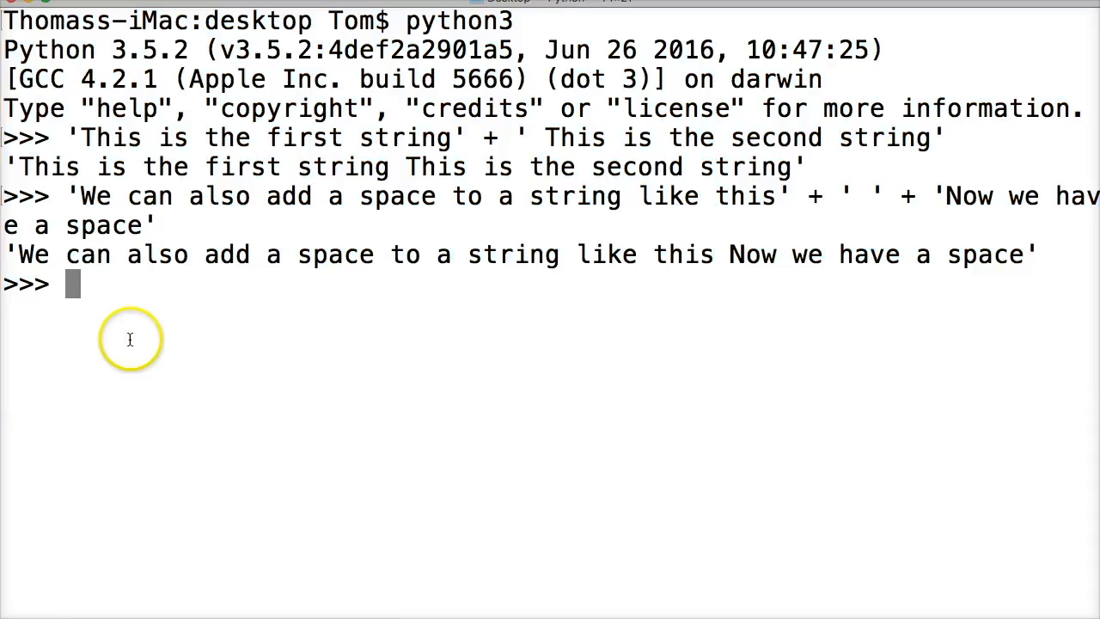
Assign a = 'This is the first string' and b = 'This is the second string'
text(a =)
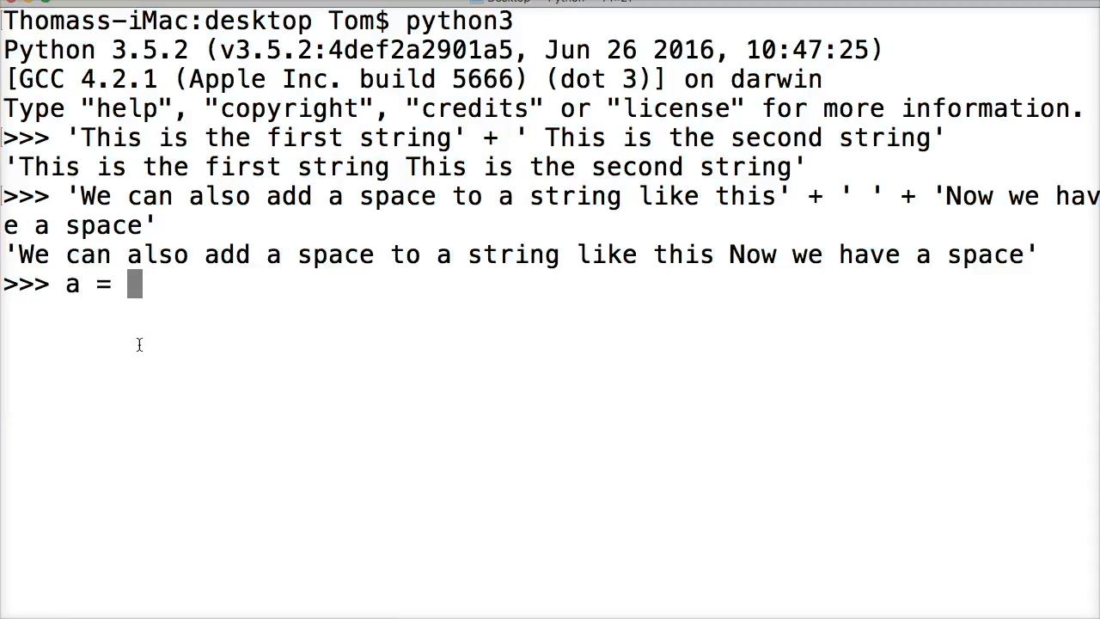
text('This)
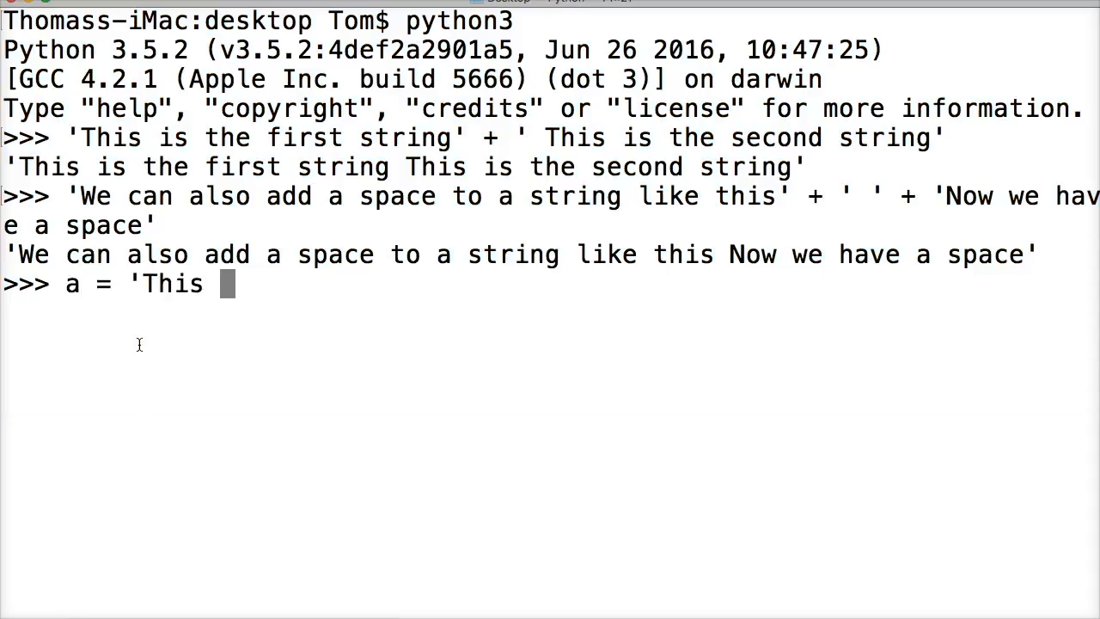
text(is the first string)
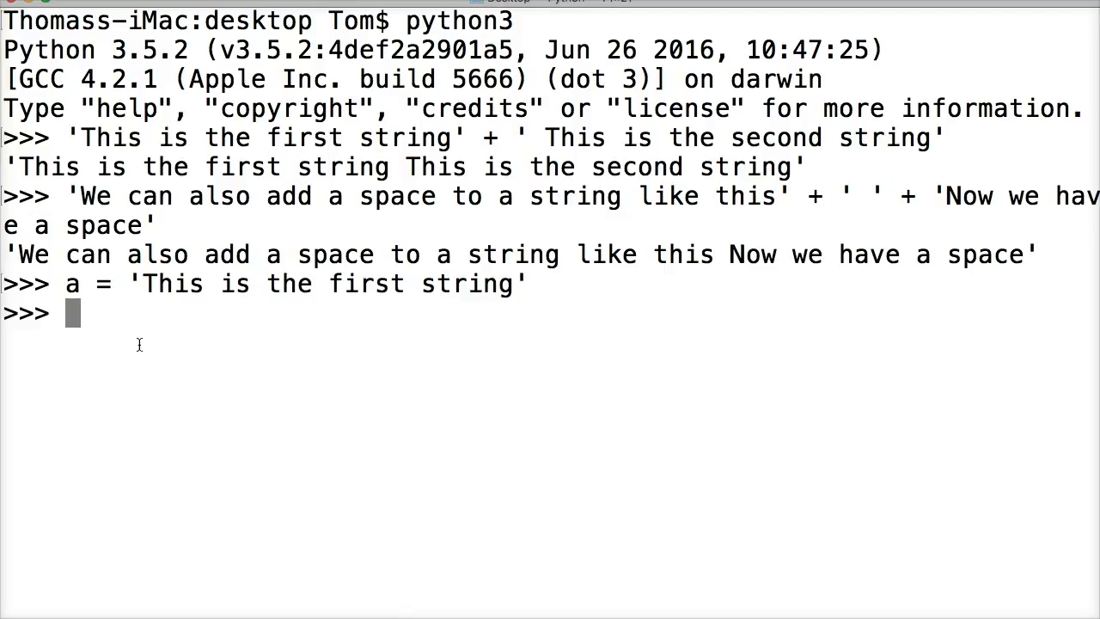
text(b = ')
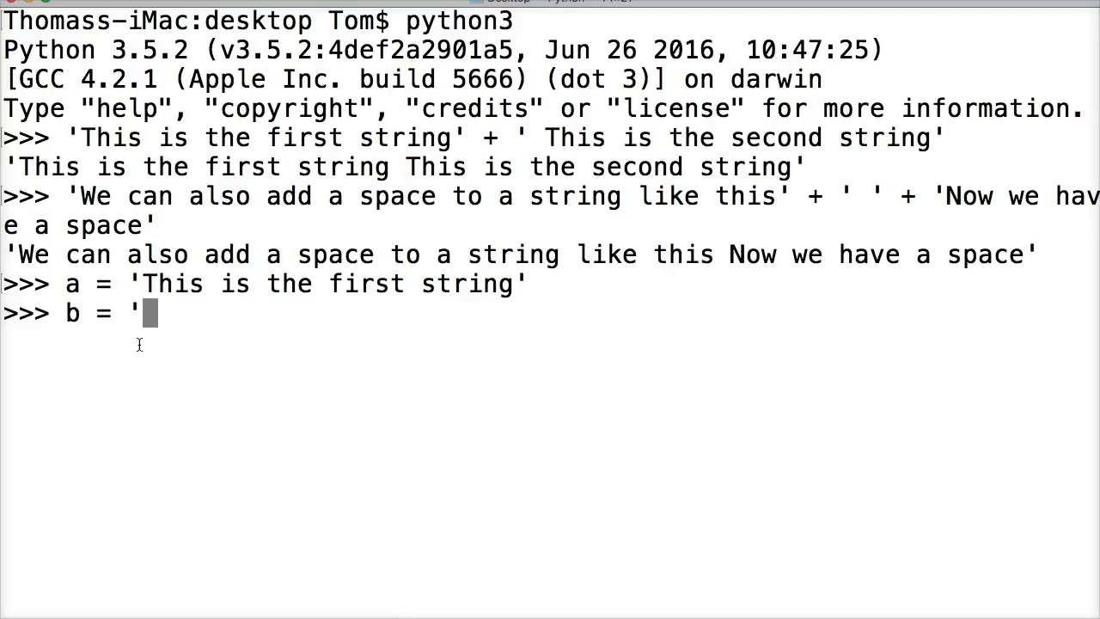
text(This is)
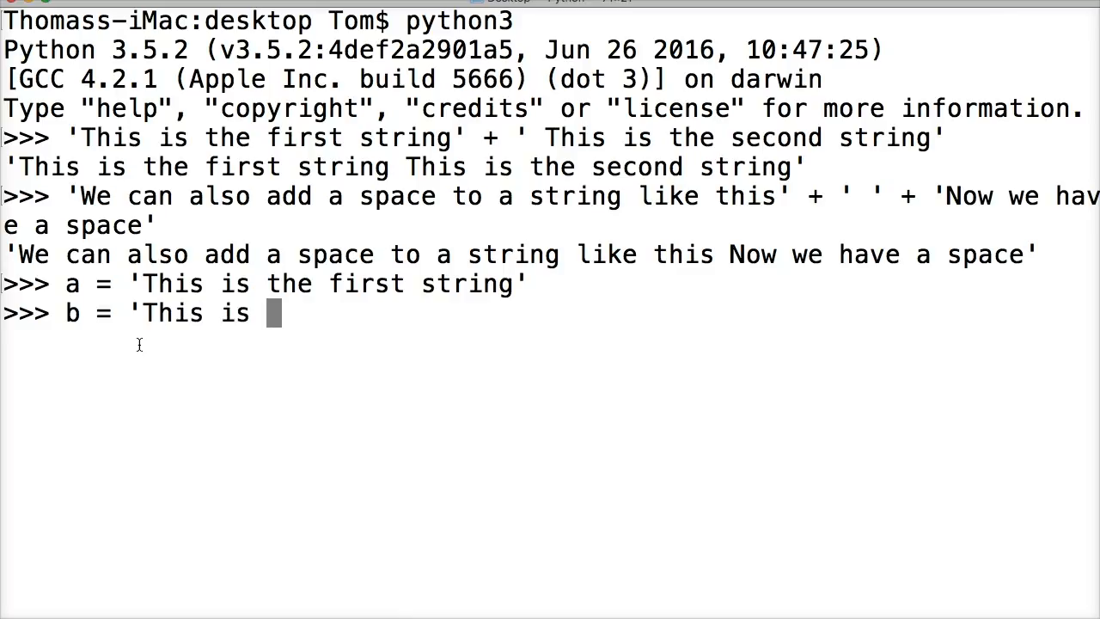
text(the second string')
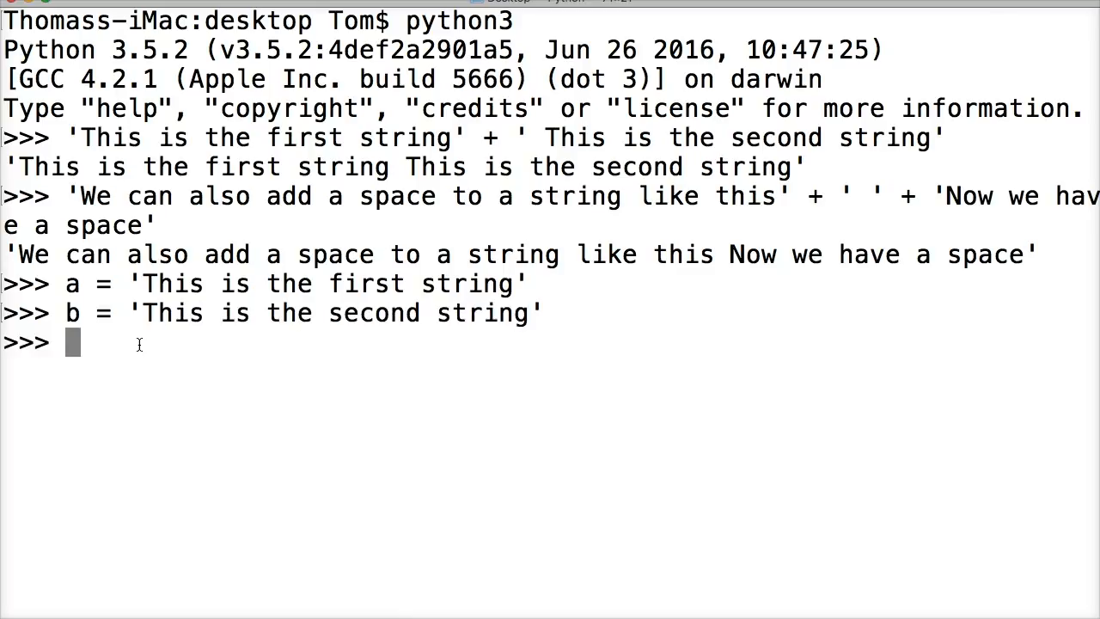
Run print(a + b) to show the two strings joined without a space
text(print(a)
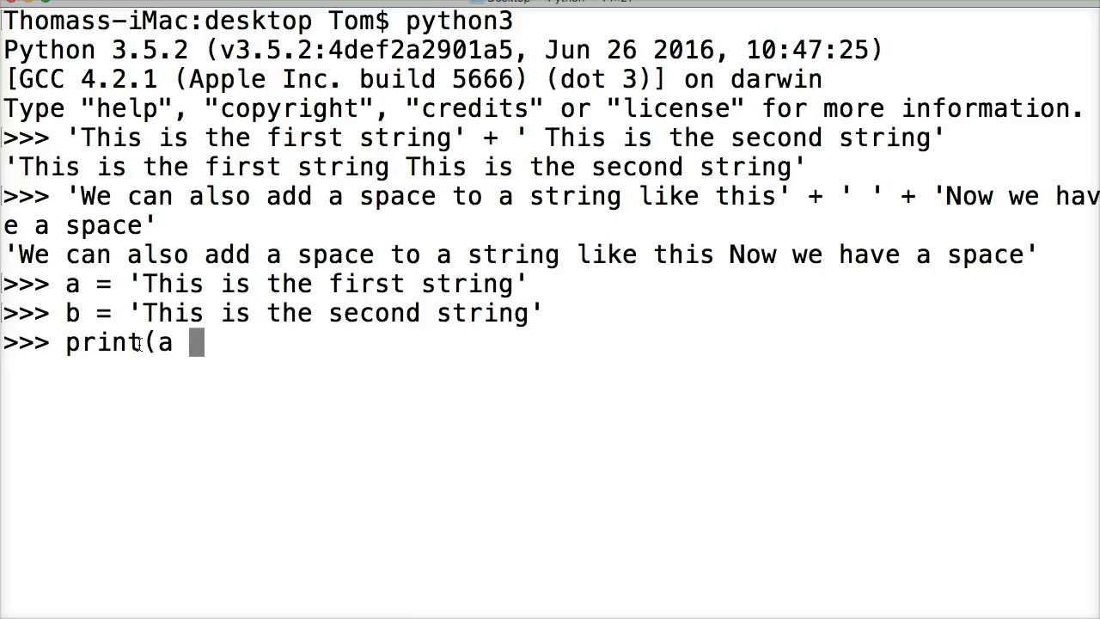
text(+ b)
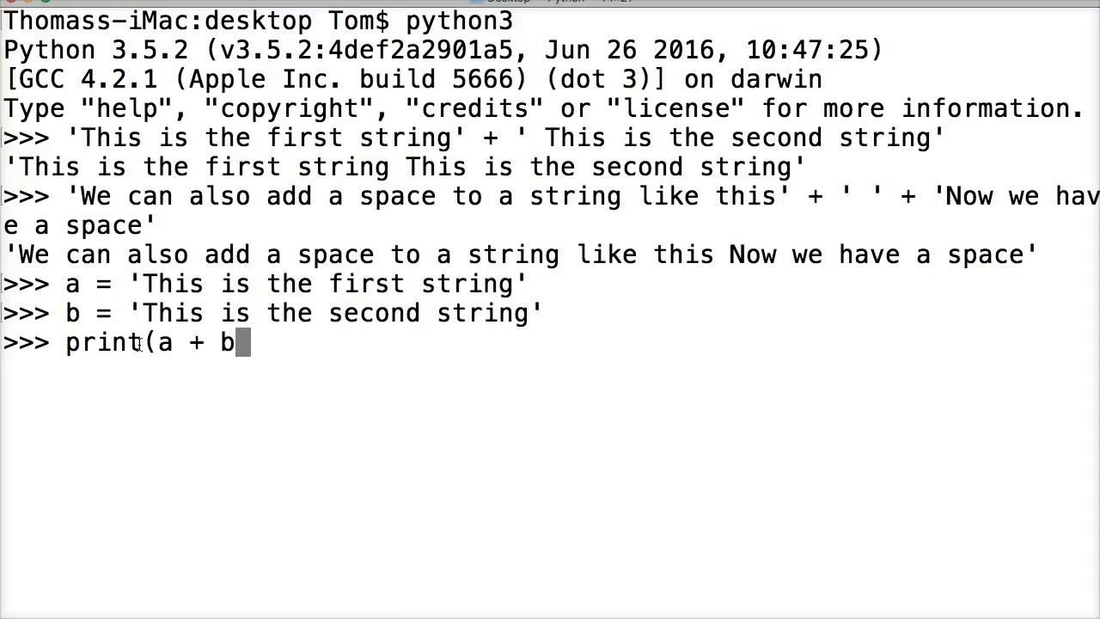
text())
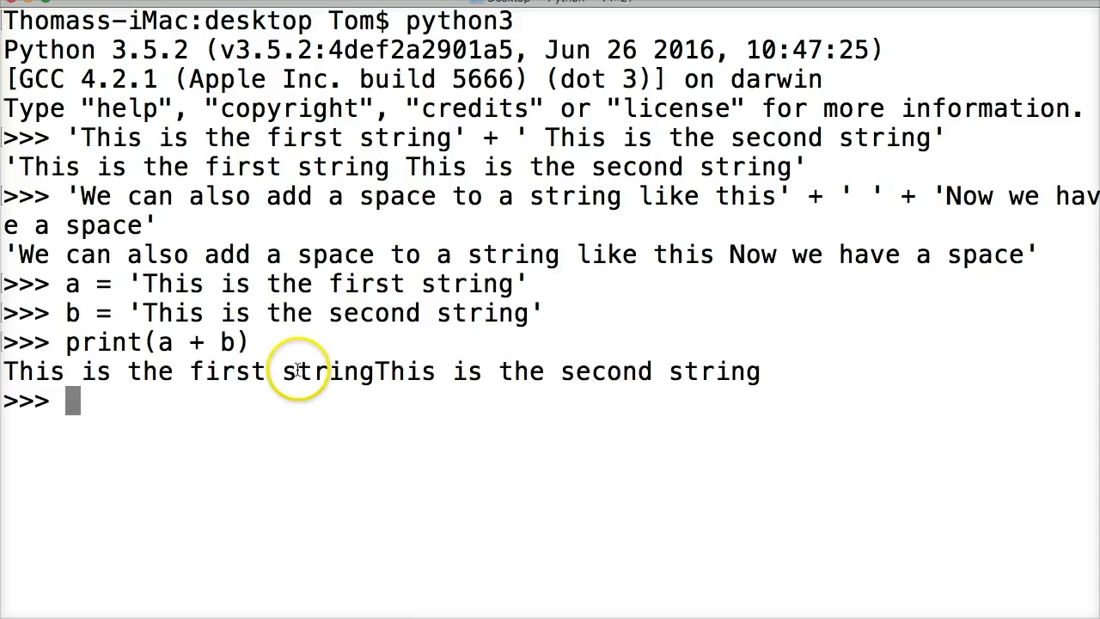
mouse_move(381, 371)
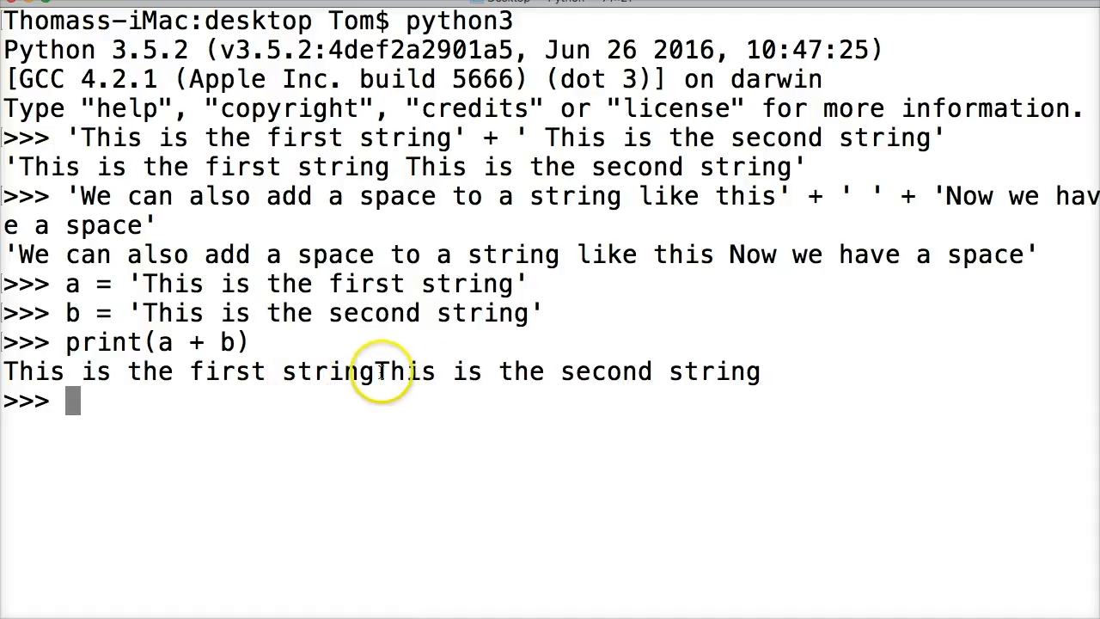
mouse_move(316, 356)
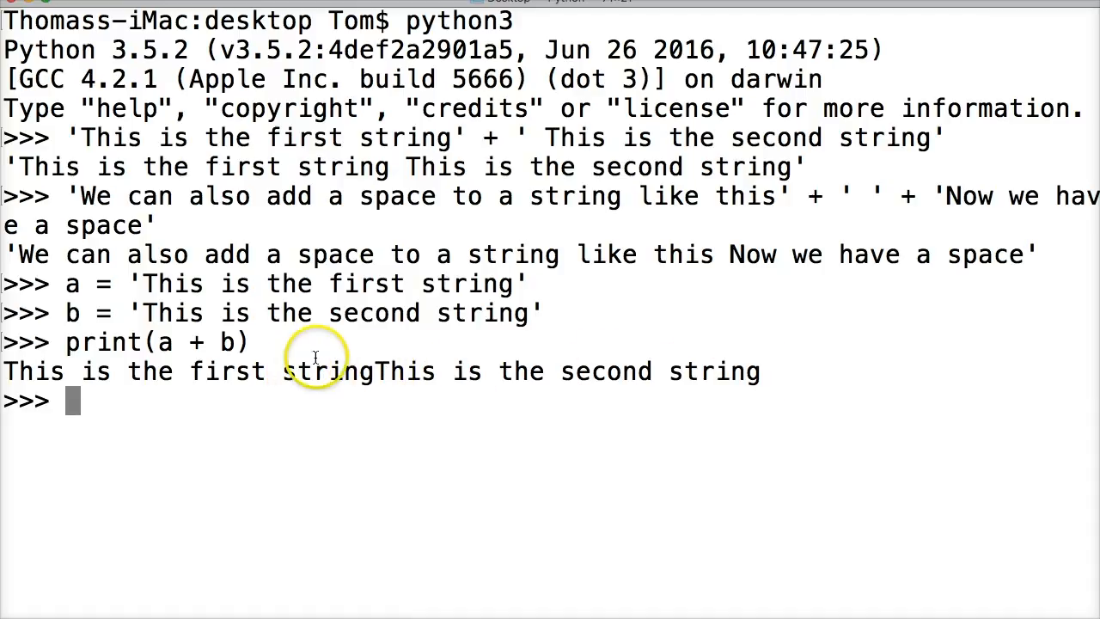
mouse_move(844, 378)
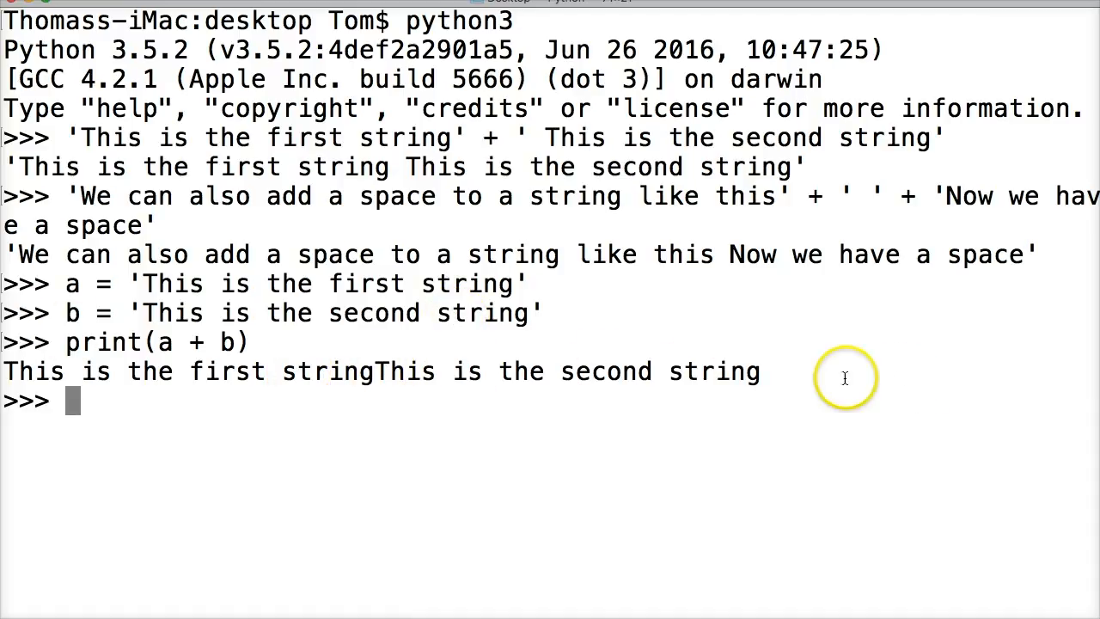
Assign c = ' ' to hold a single space string
text(c =)
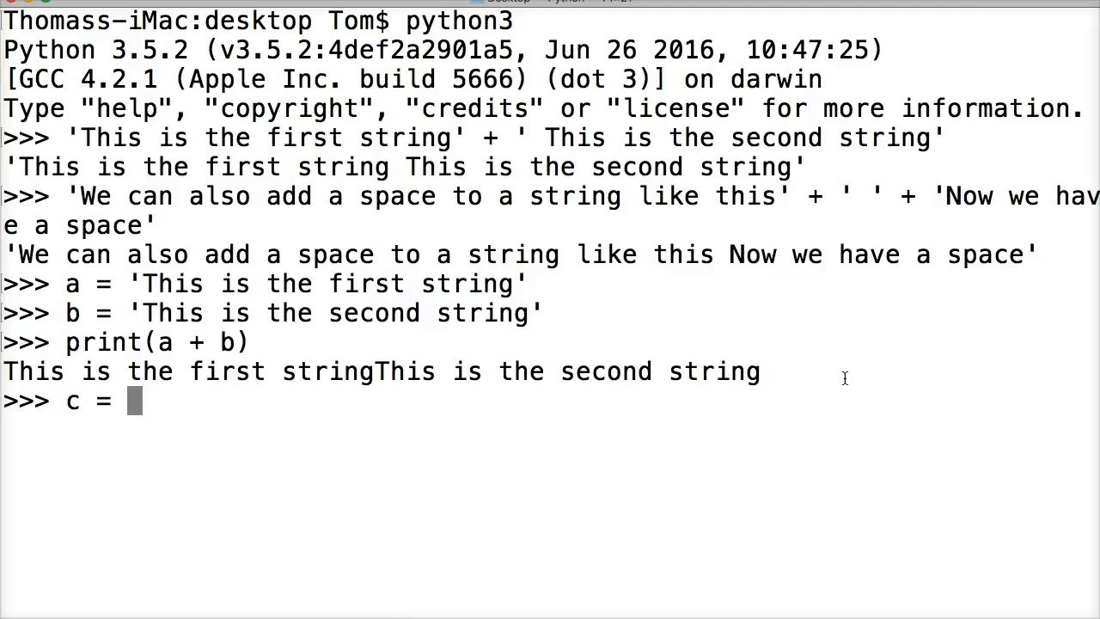
text(')
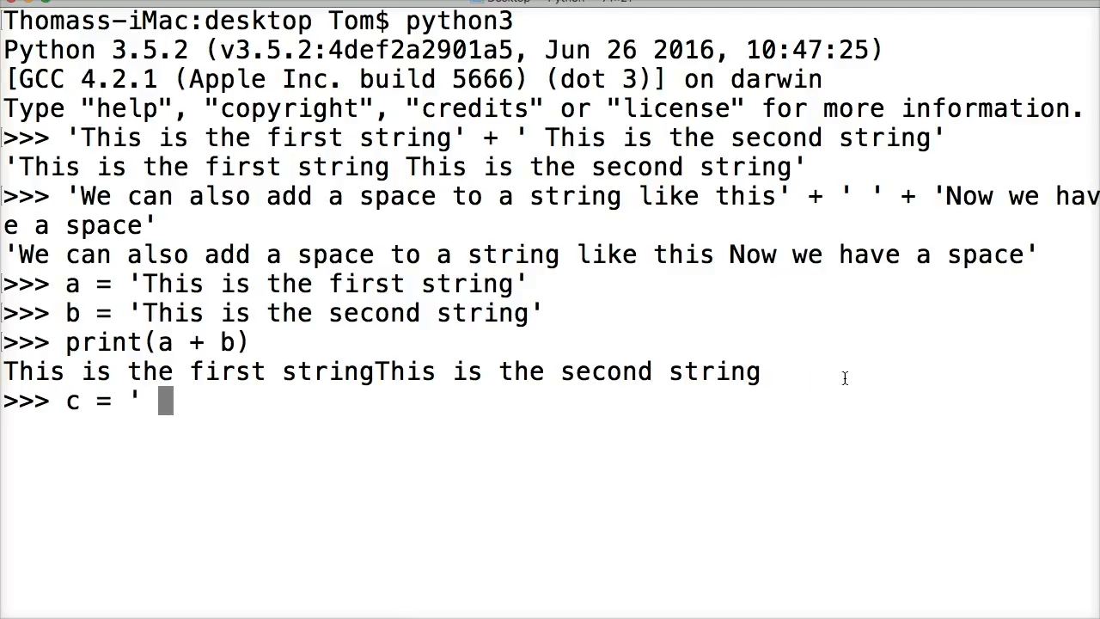
key(enter)
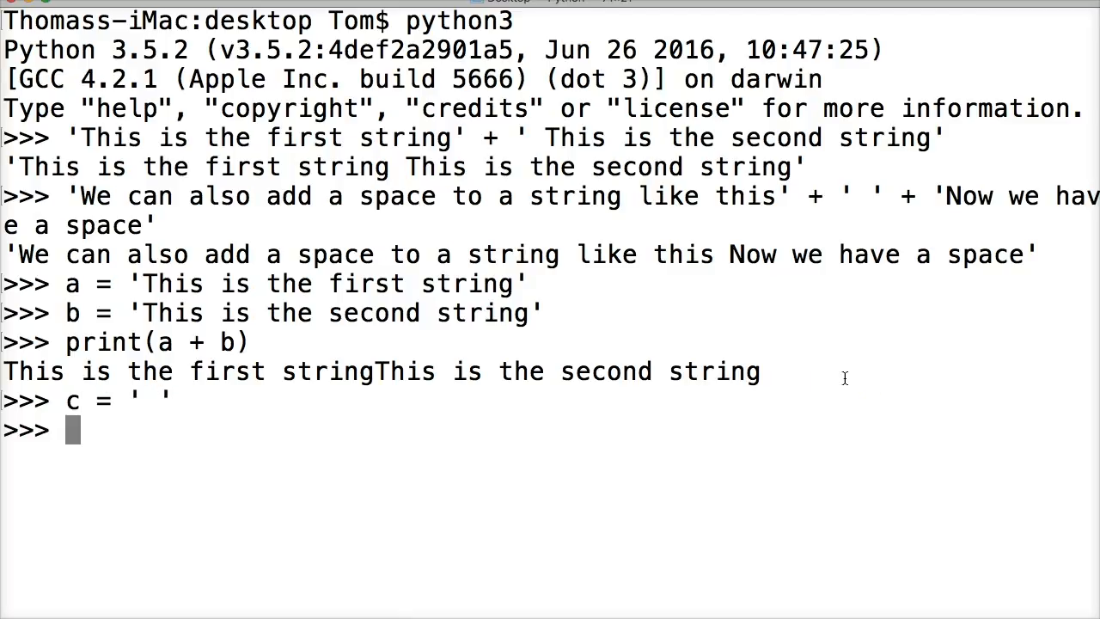
Run print(a + c + b) to show both strings separated by a space
text(print)
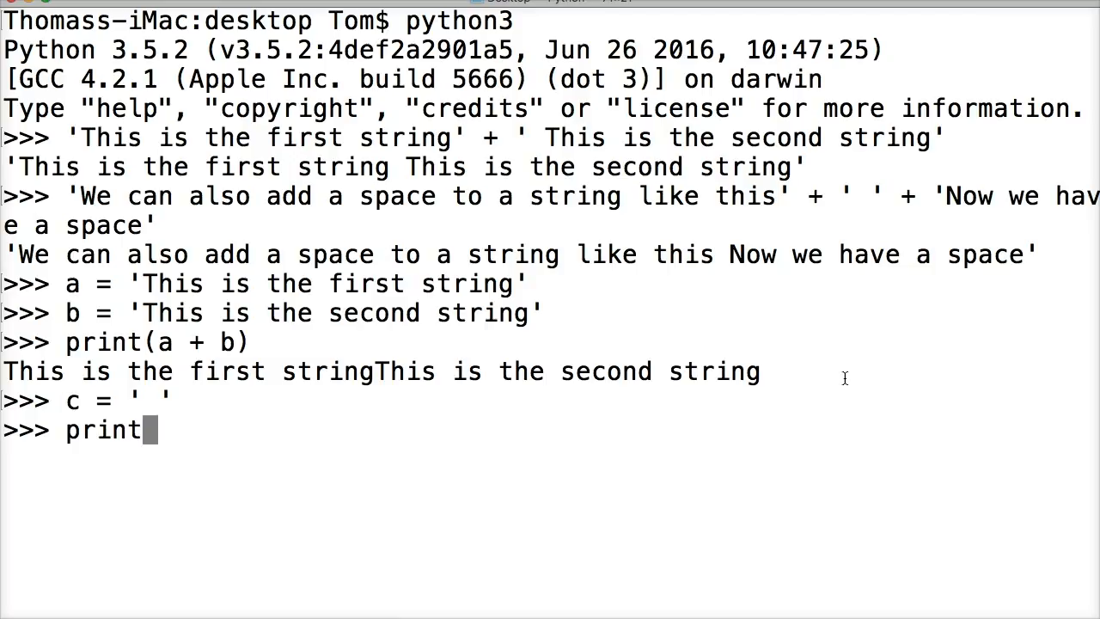
text((a _)
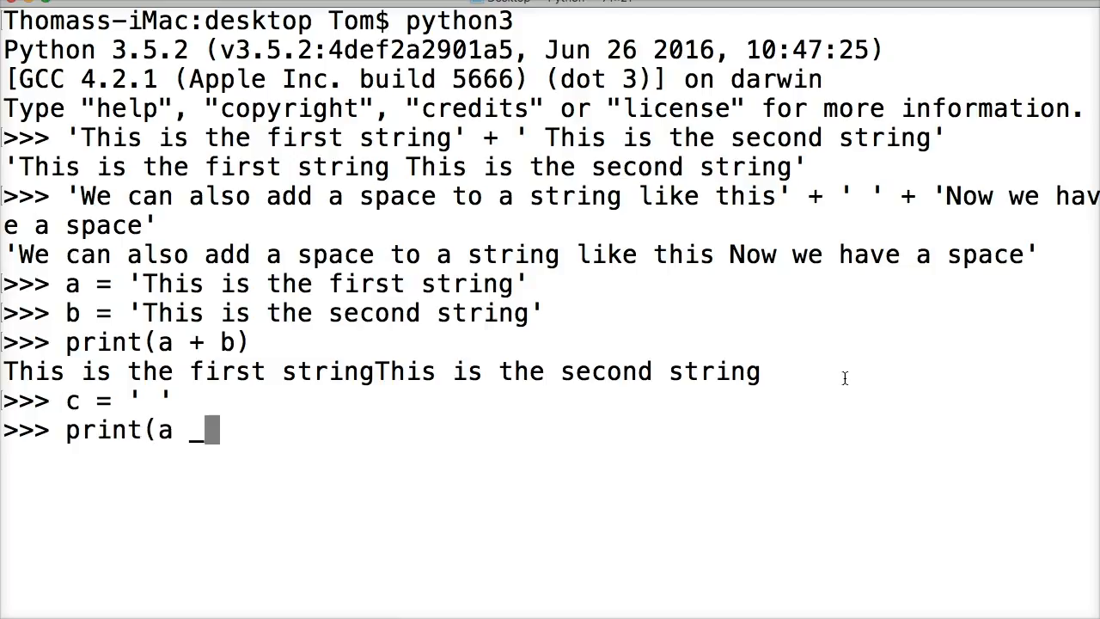
text(+)
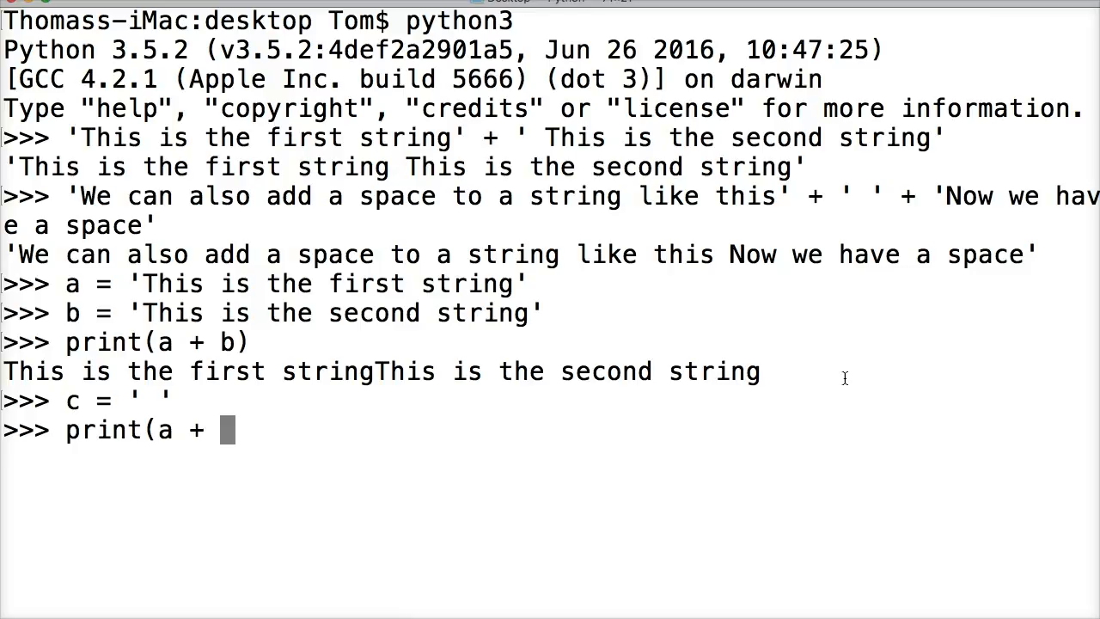
text(c + b)
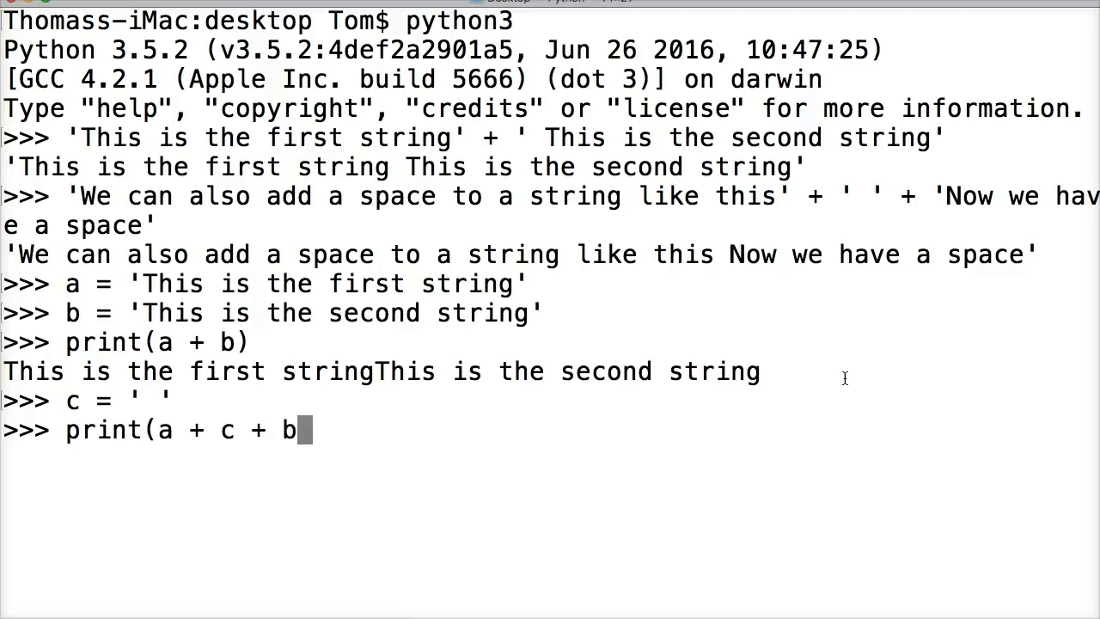
text())
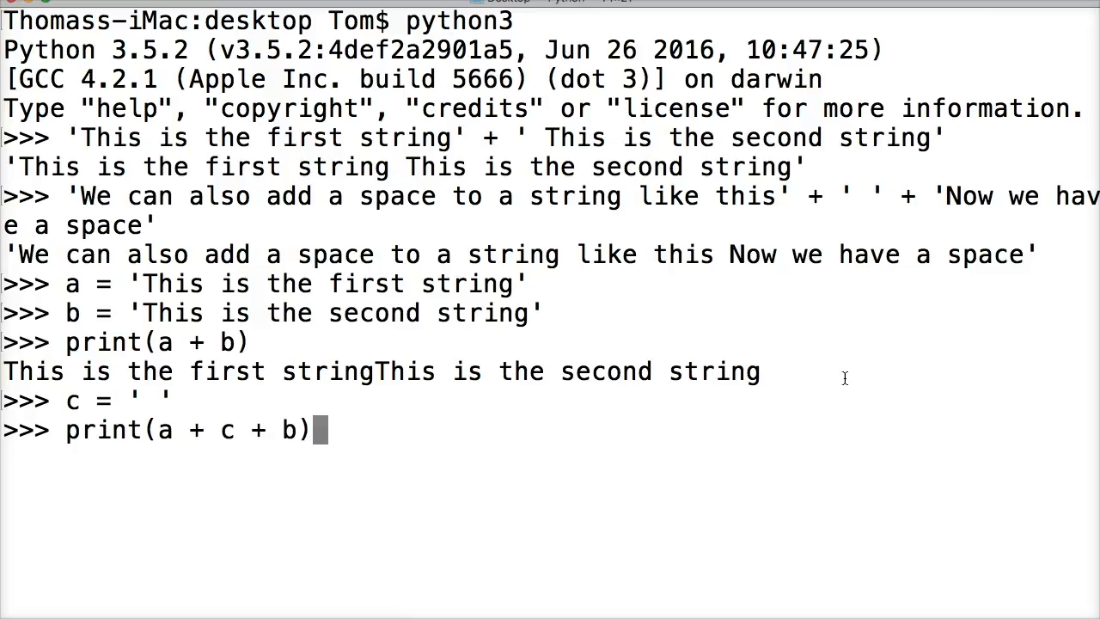
key(enter)
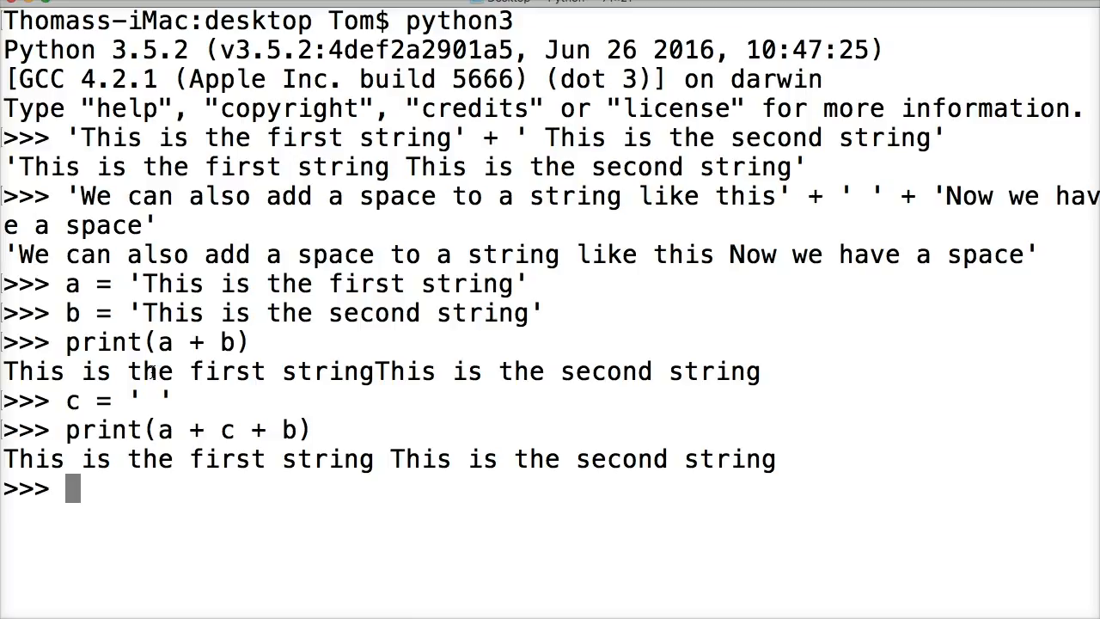
Assign a = 'This is a string'
text(a =)
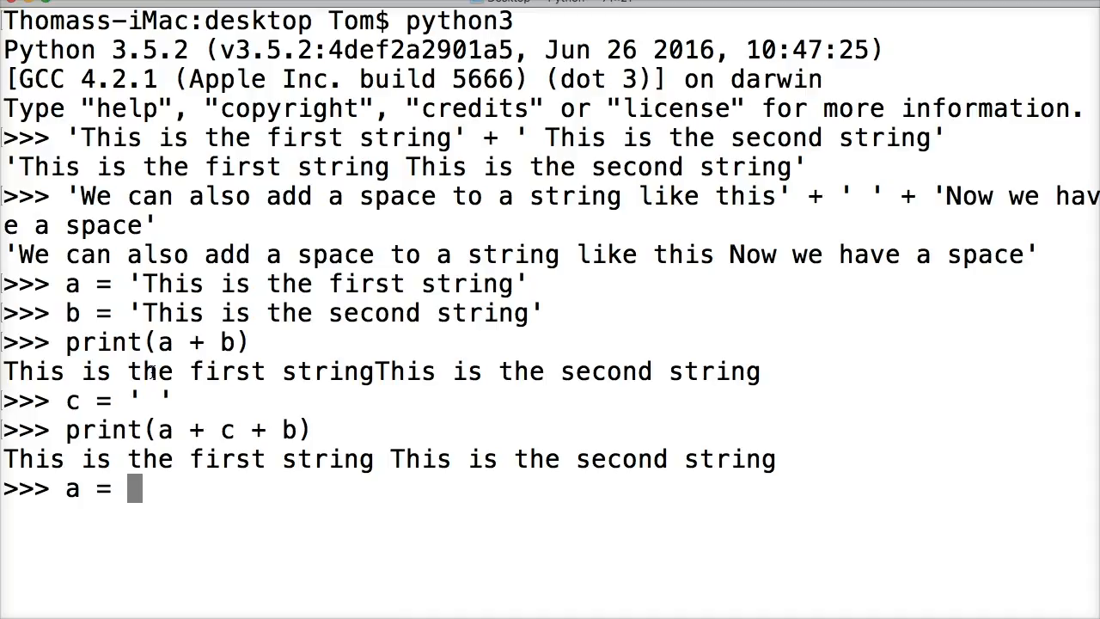
text('This)
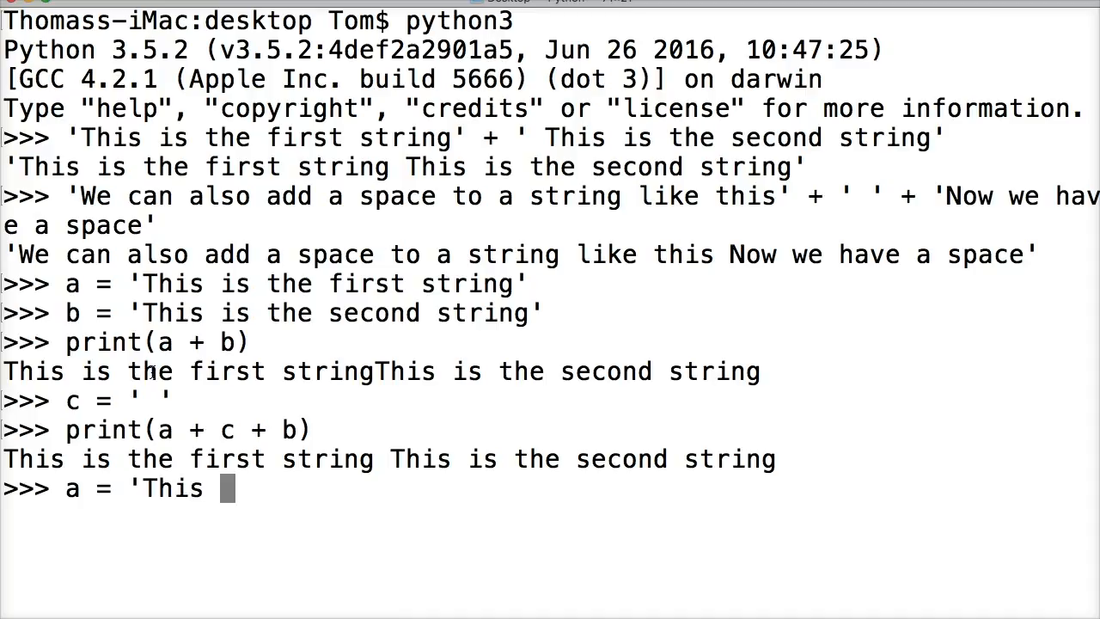
text(is a string)
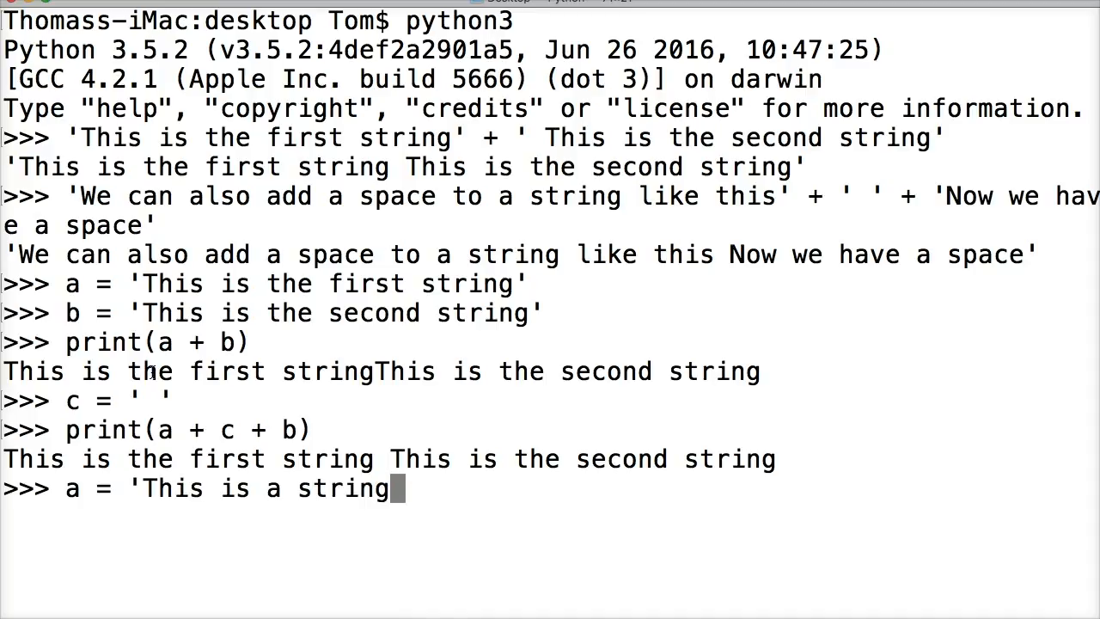
key(Return)
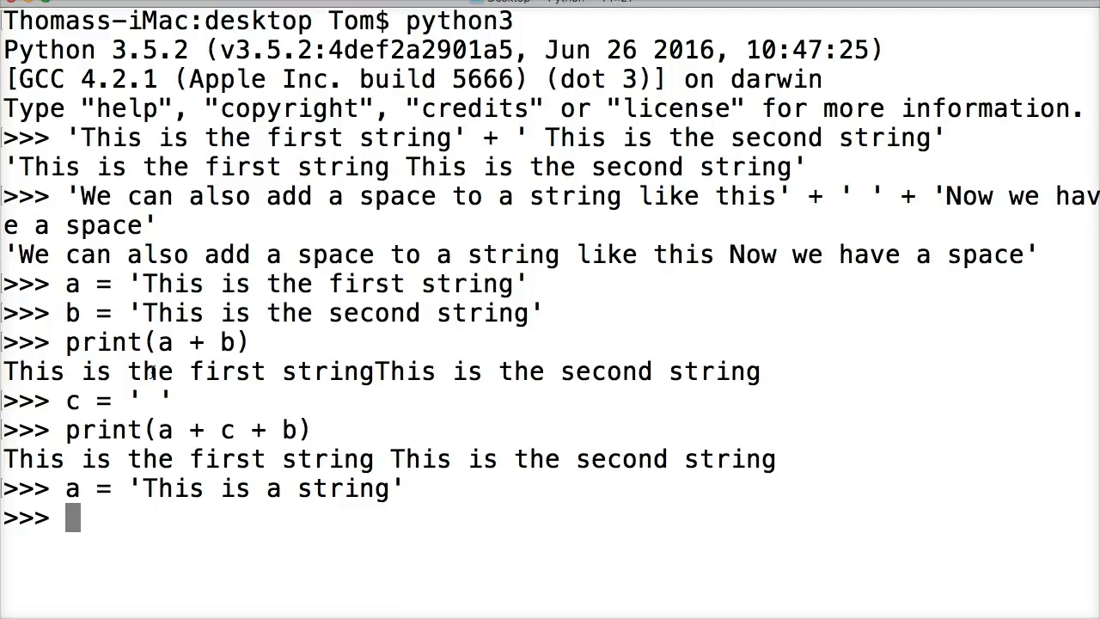
Assign b = 9 and evaluate a + b, raising a TypeError for int with str
text(b =)
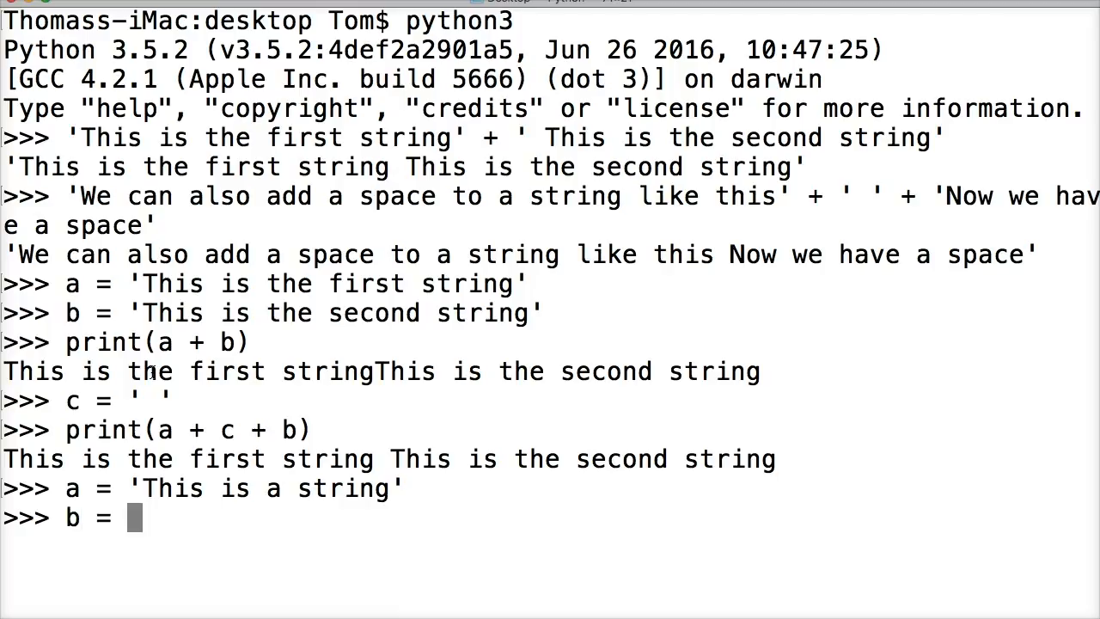
text(9)
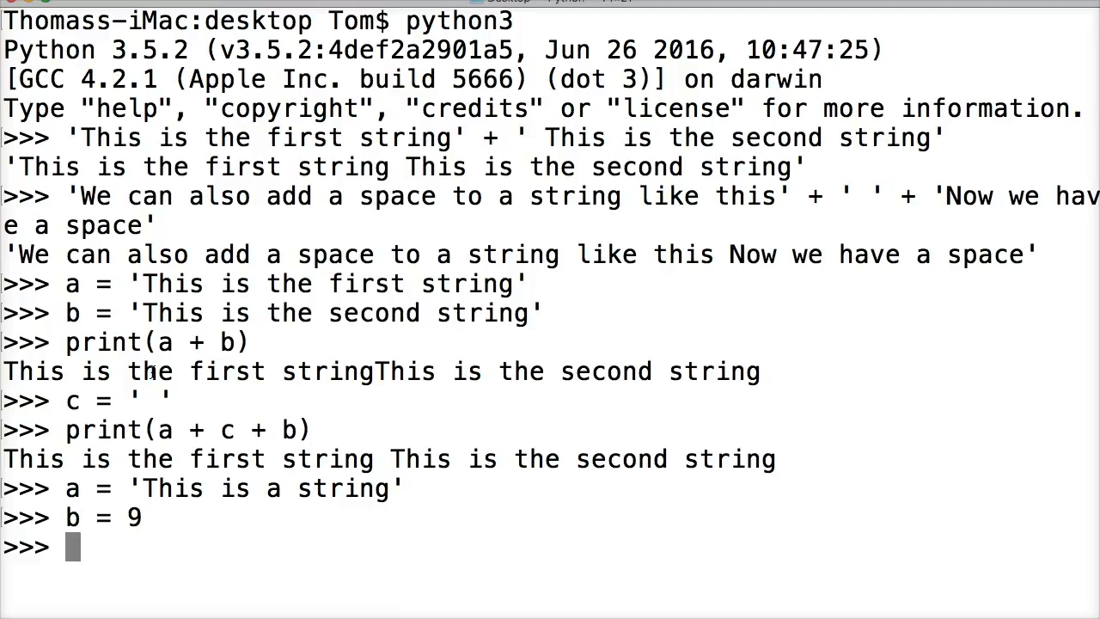
text(a + b)
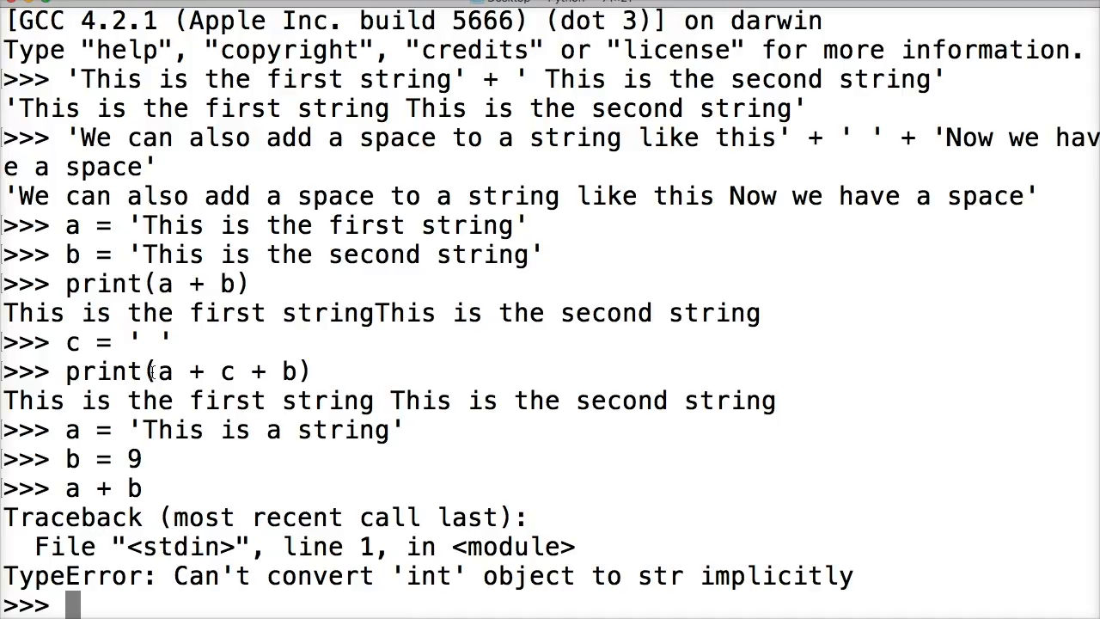
Begin the expression a + str(b to convert the number b to a string
text(a)
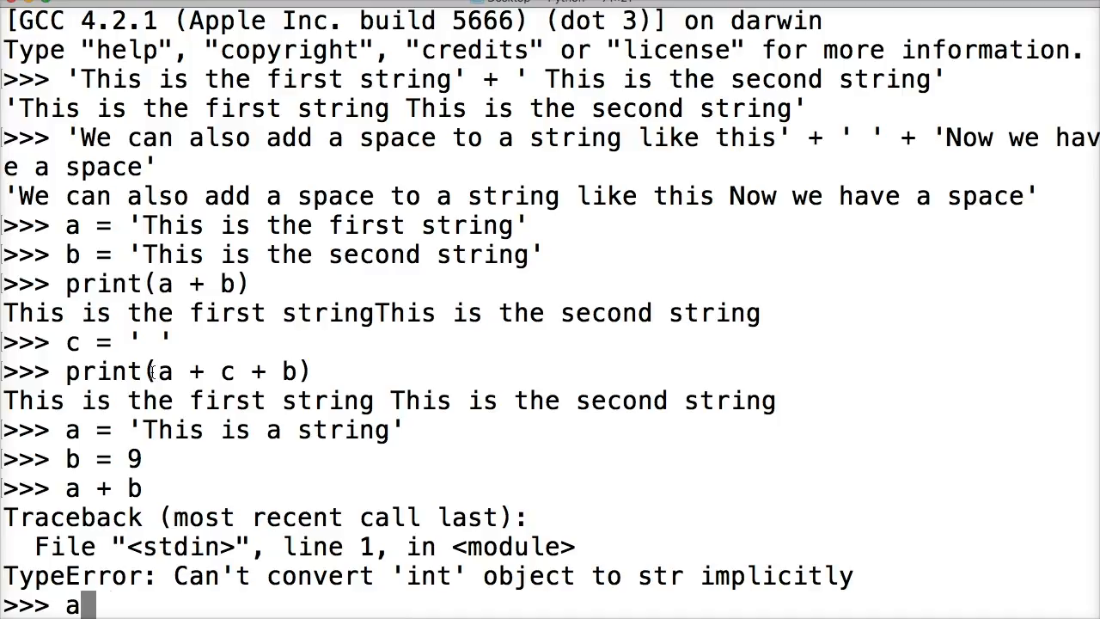
text(+ s)
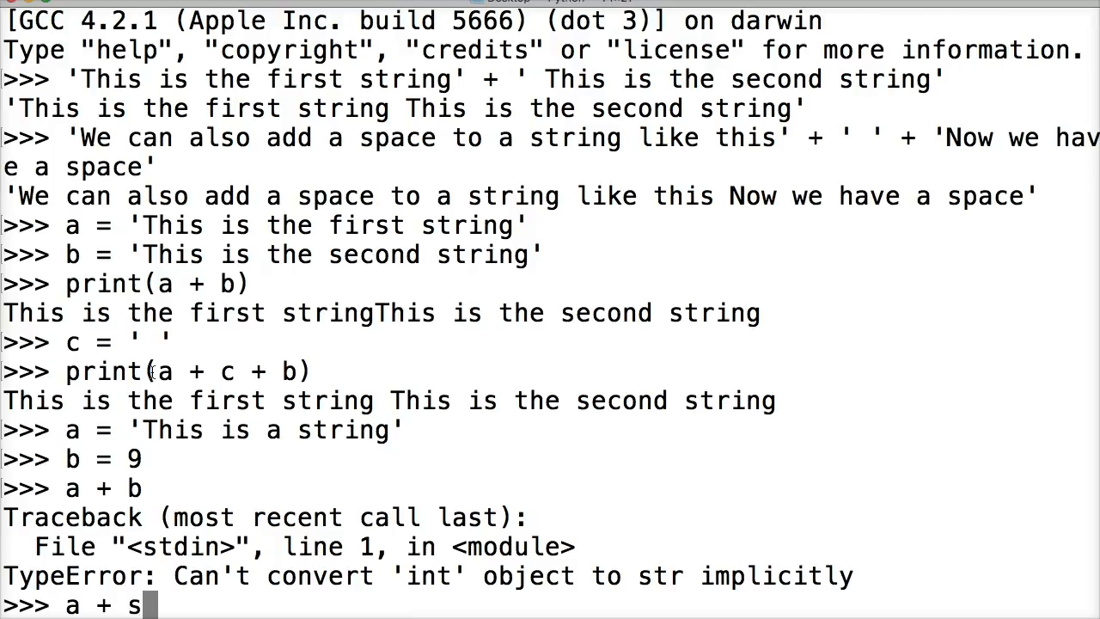
text(tr()
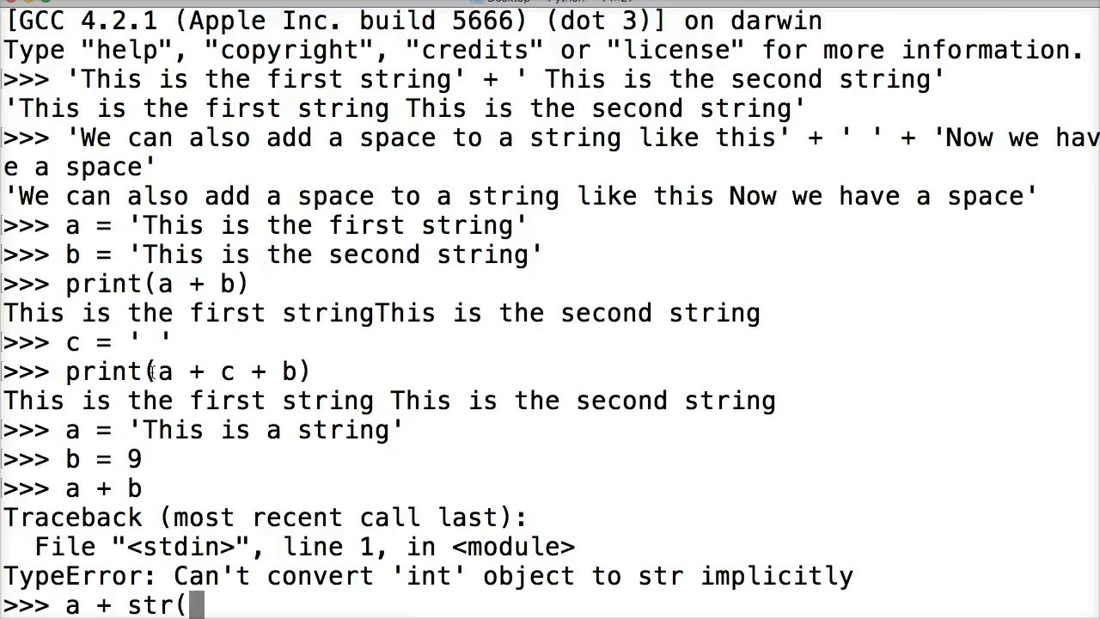
text(b)
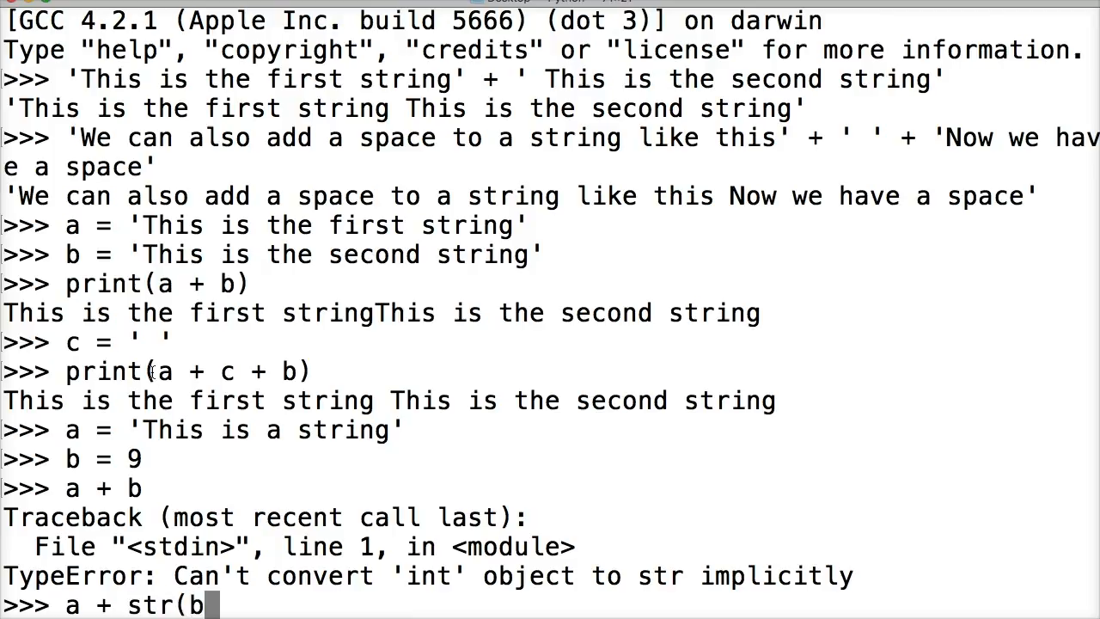